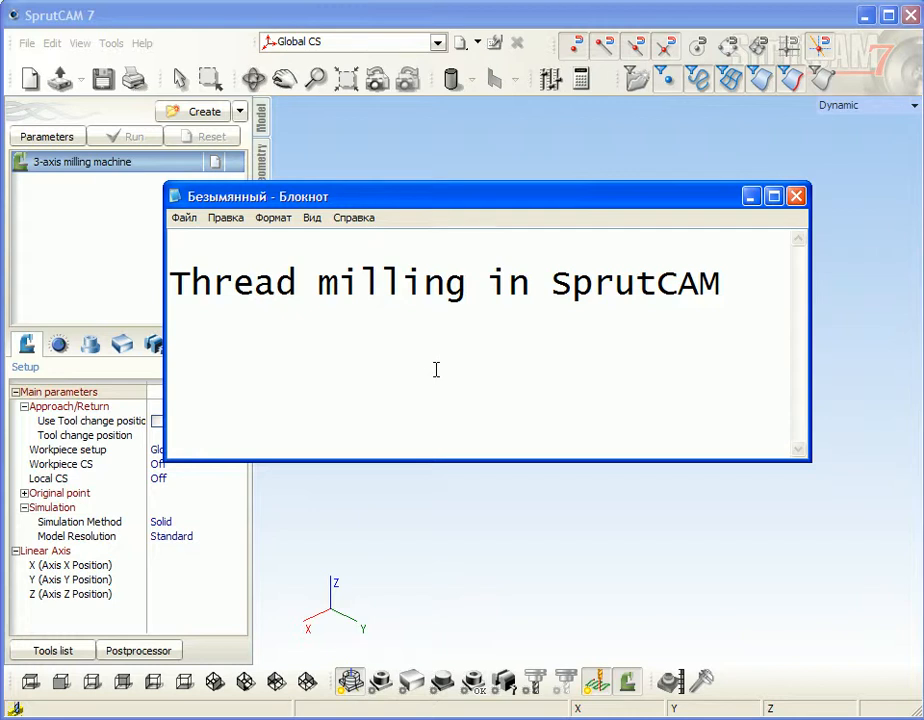
# Close the 'Thread milling in SprutCAM' Notepad note to reveal the SprutCAM workspace.
pyautogui.click(467, 281)
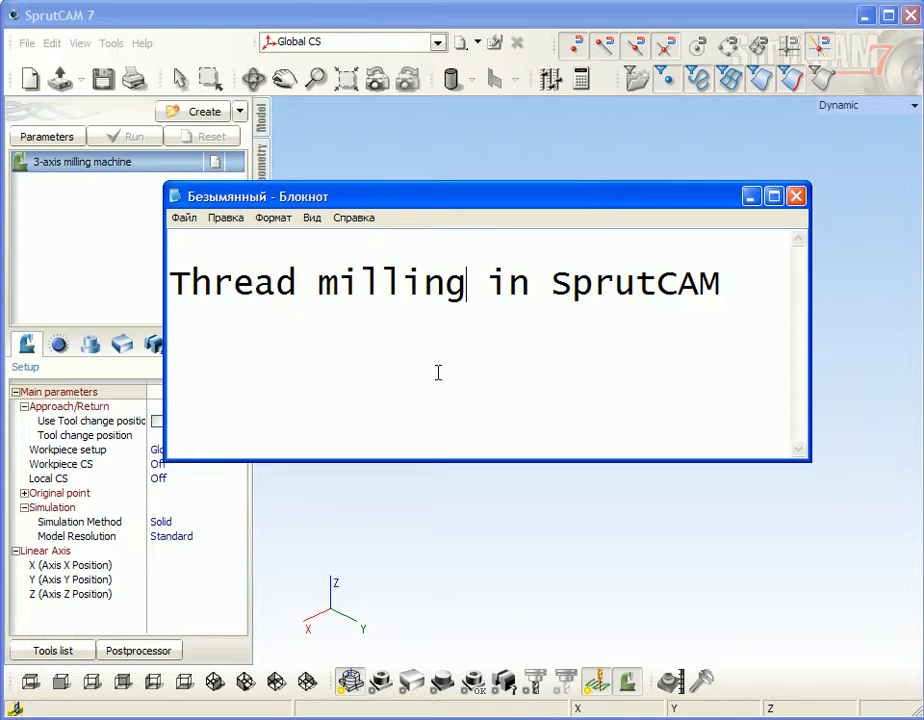
pyautogui.moveTo(556, 445)
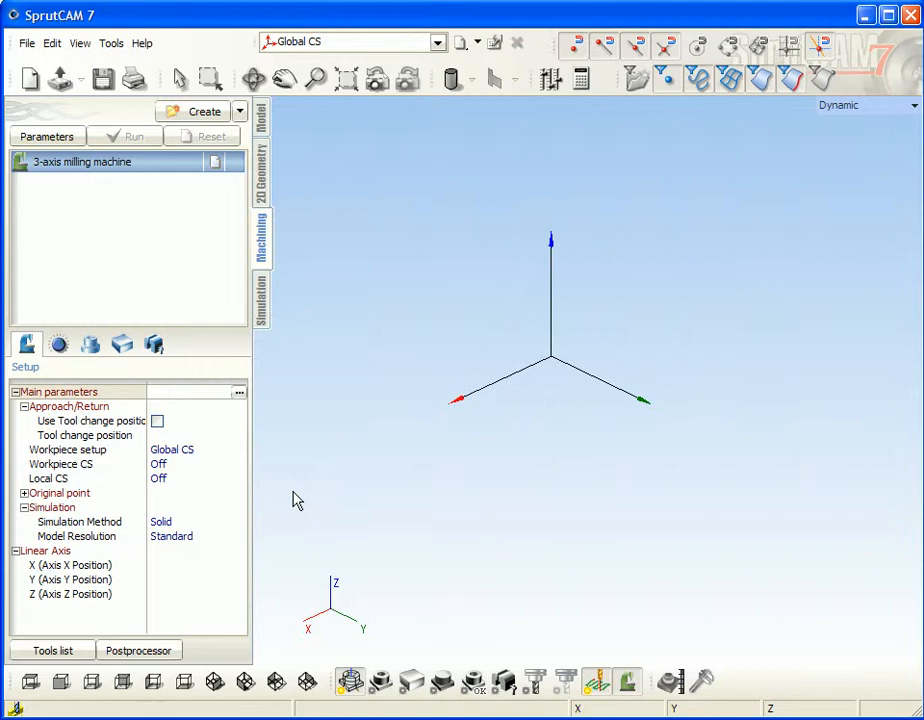
pyautogui.moveTo(30, 79)
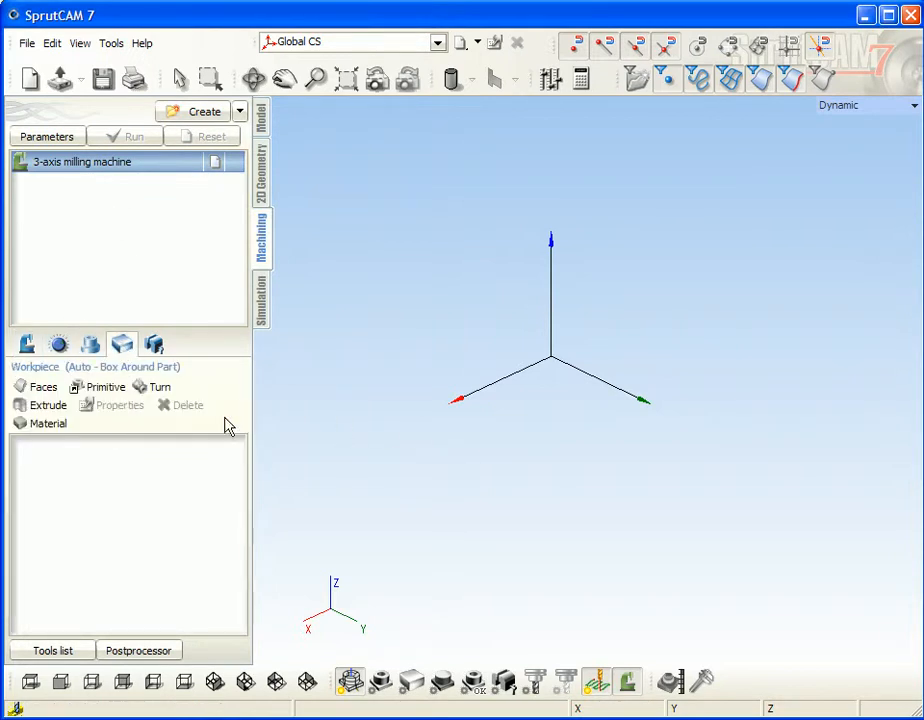
pyautogui.moveTo(275, 180)
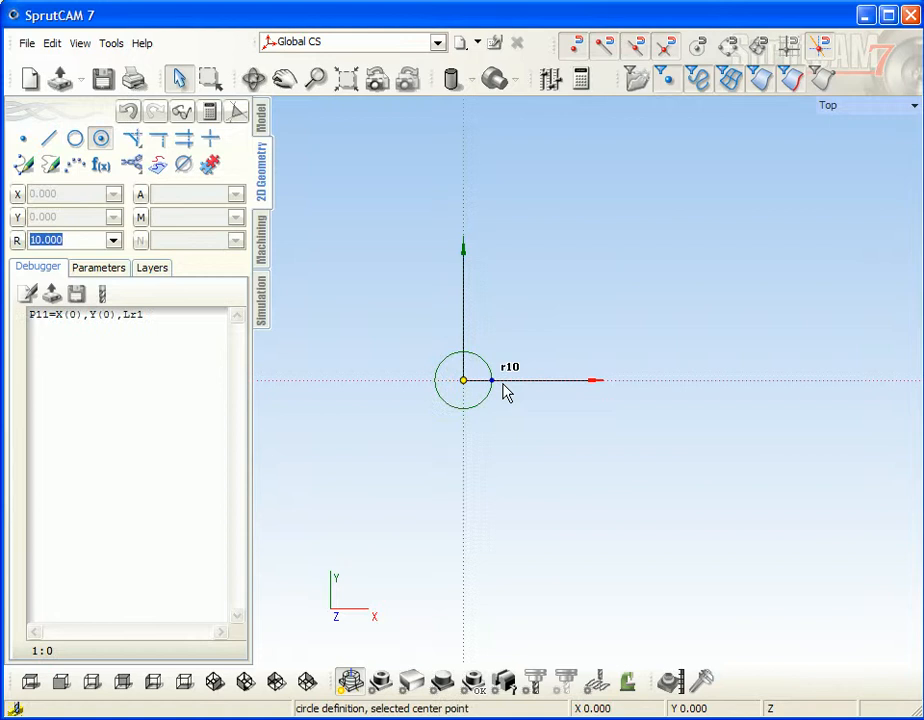
# Draw a radius-19 circle and a larger concentric circle, both centred on the origin.
pyautogui.moveTo(490, 380); pyautogui.dragTo(560, 382)
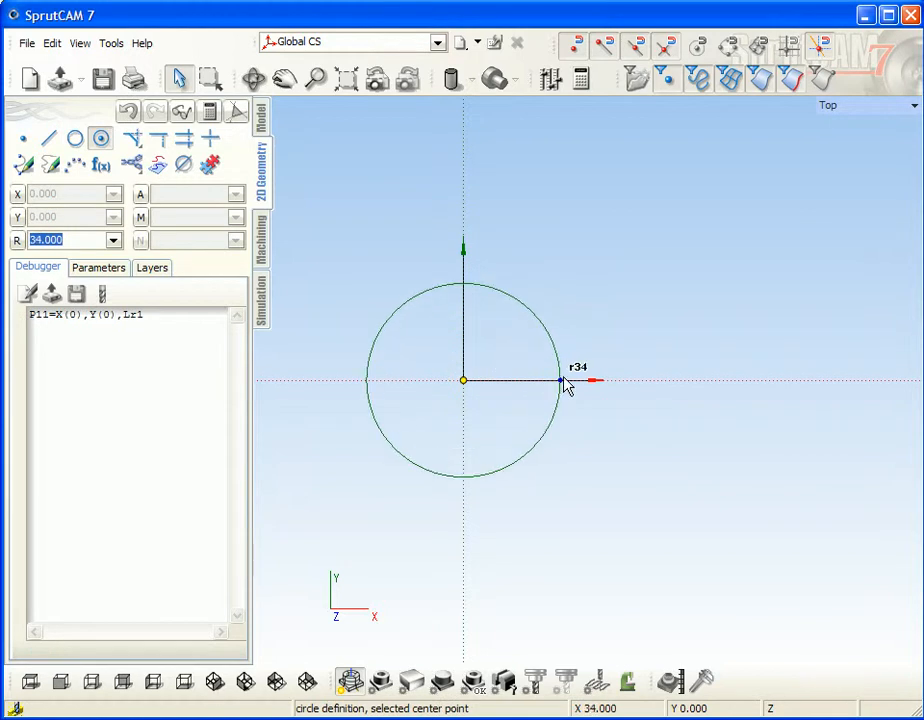
pyautogui.moveTo(560, 381); pyautogui.dragTo(575, 383)
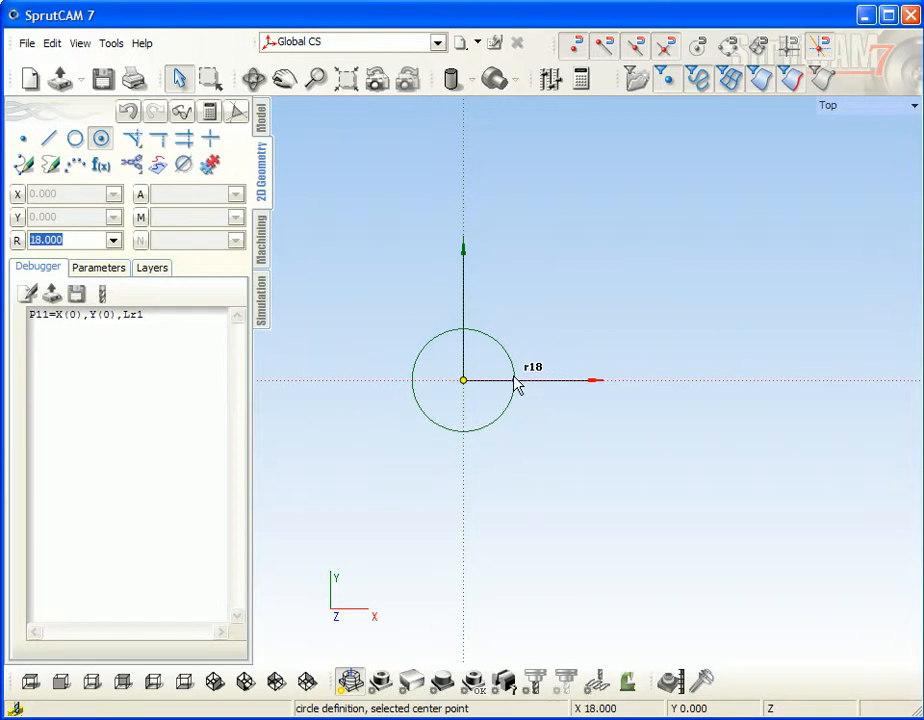
pyautogui.moveTo(519, 385); pyautogui.dragTo(540, 392)
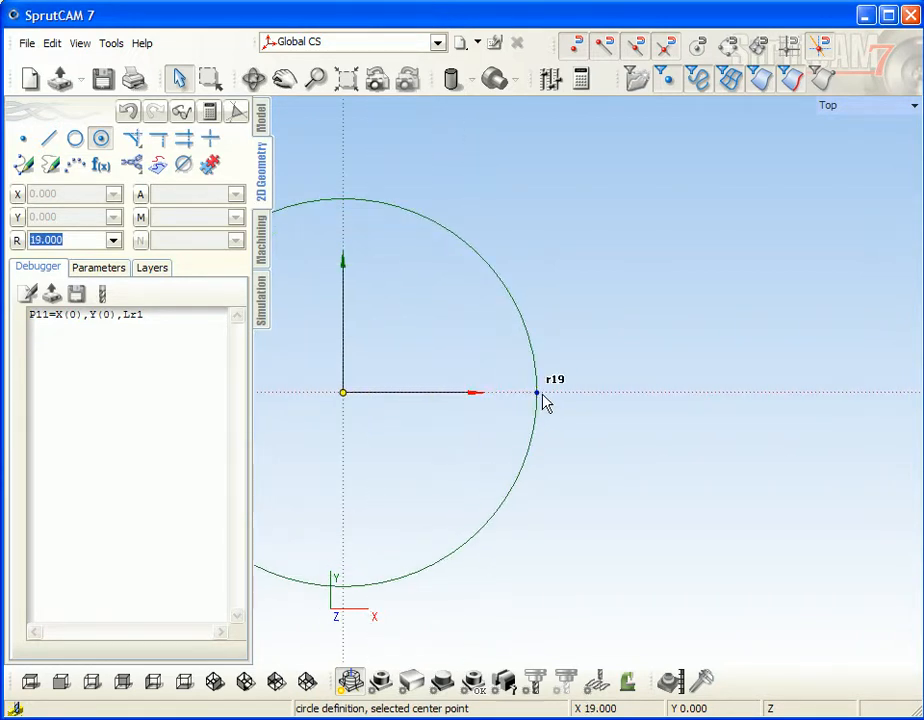
pyautogui.click(537, 392)
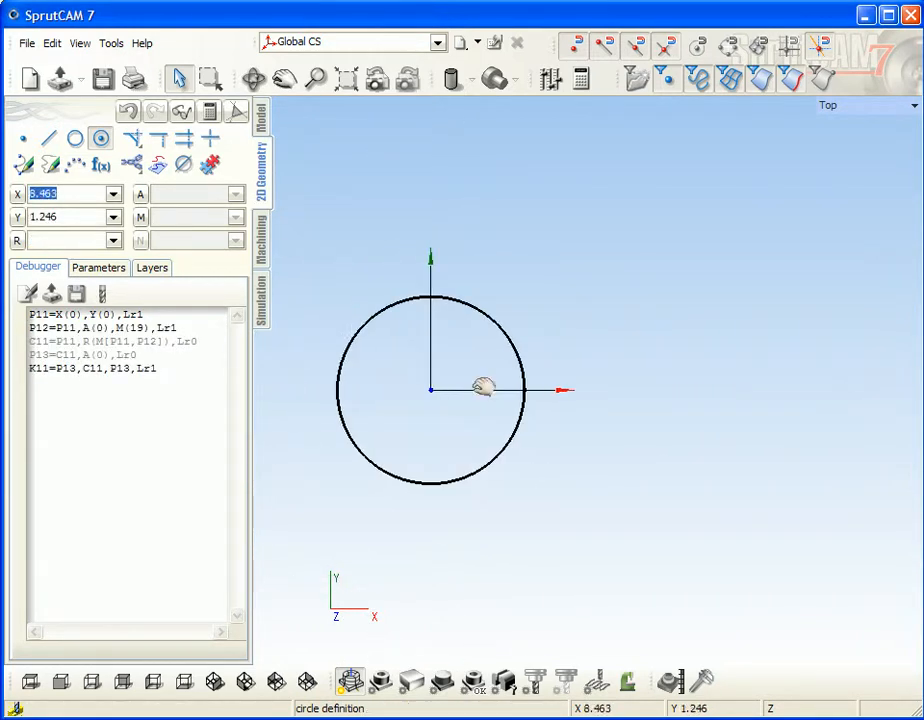
pyautogui.click(510, 362)
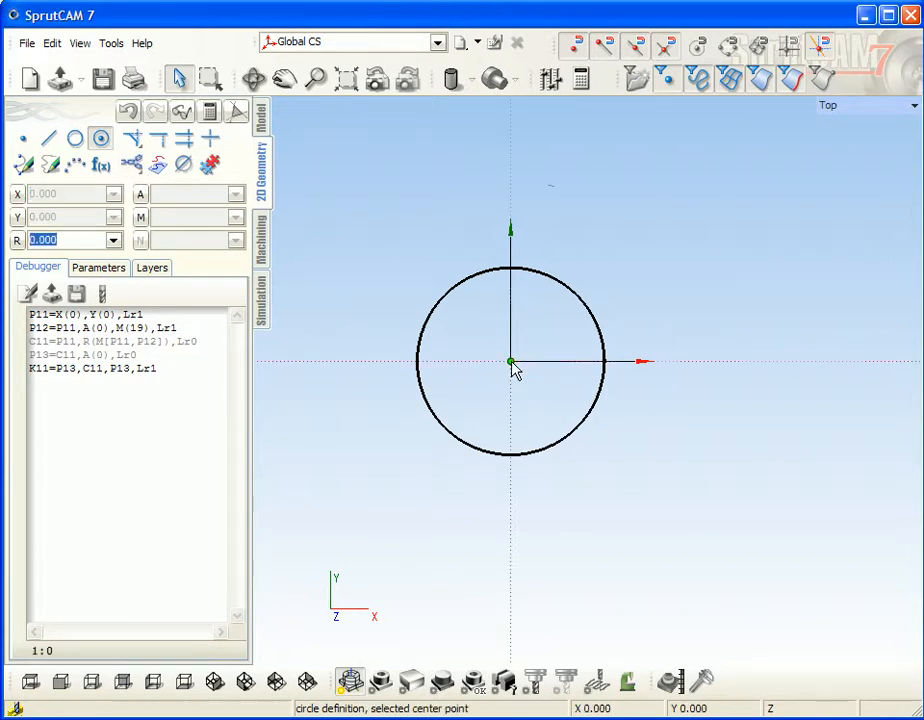
pyautogui.moveTo(510, 361); pyautogui.dragTo(738, 361)
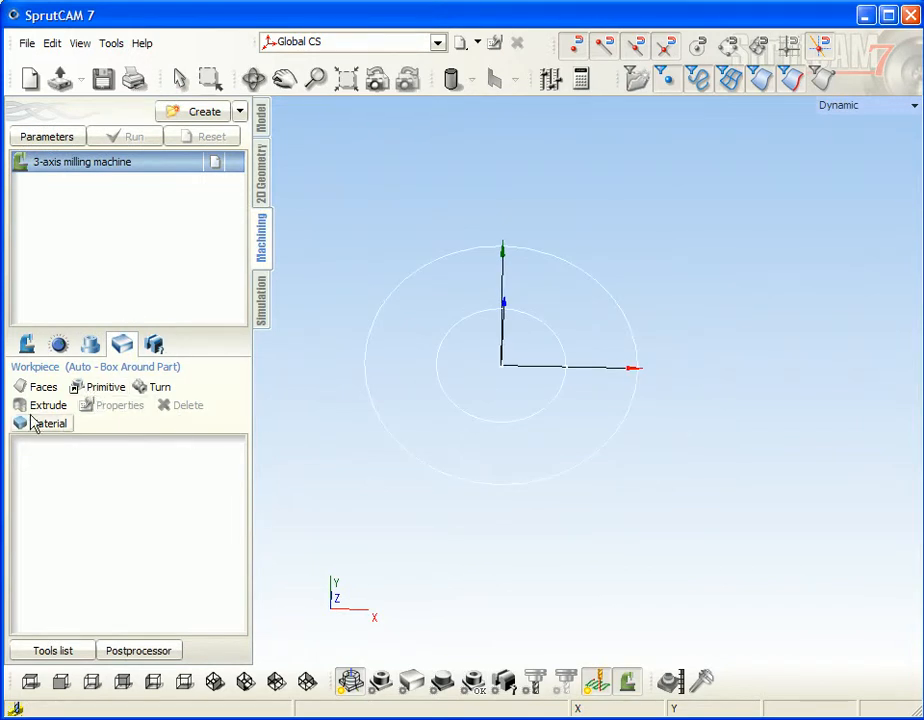
# Extrude the two circles from top level 0 to bottom level -40 as the workpiece.
pyautogui.click(46, 405)
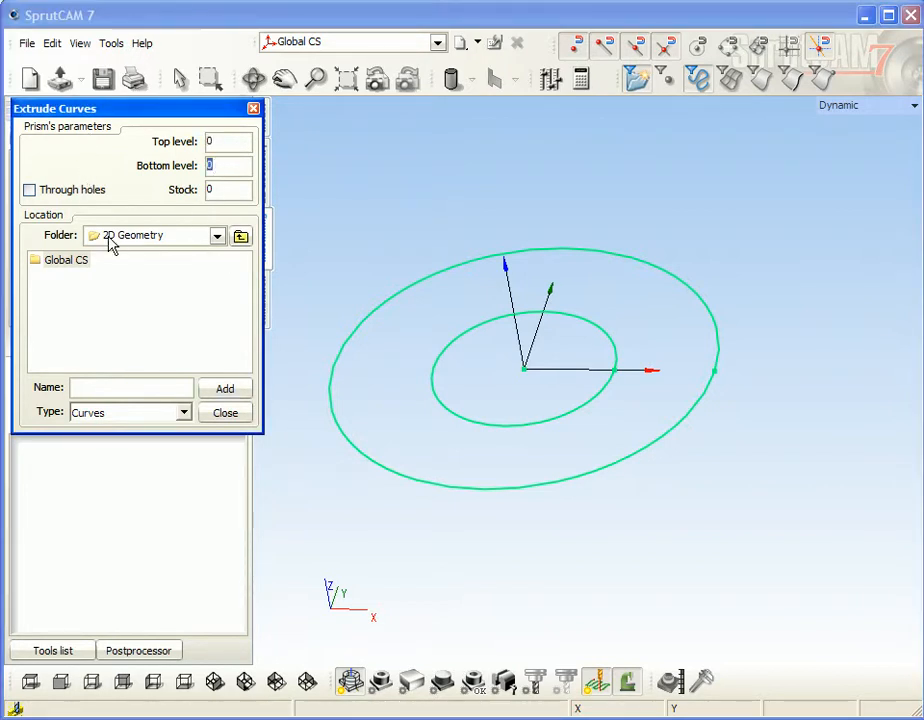
pyautogui.write('-4')
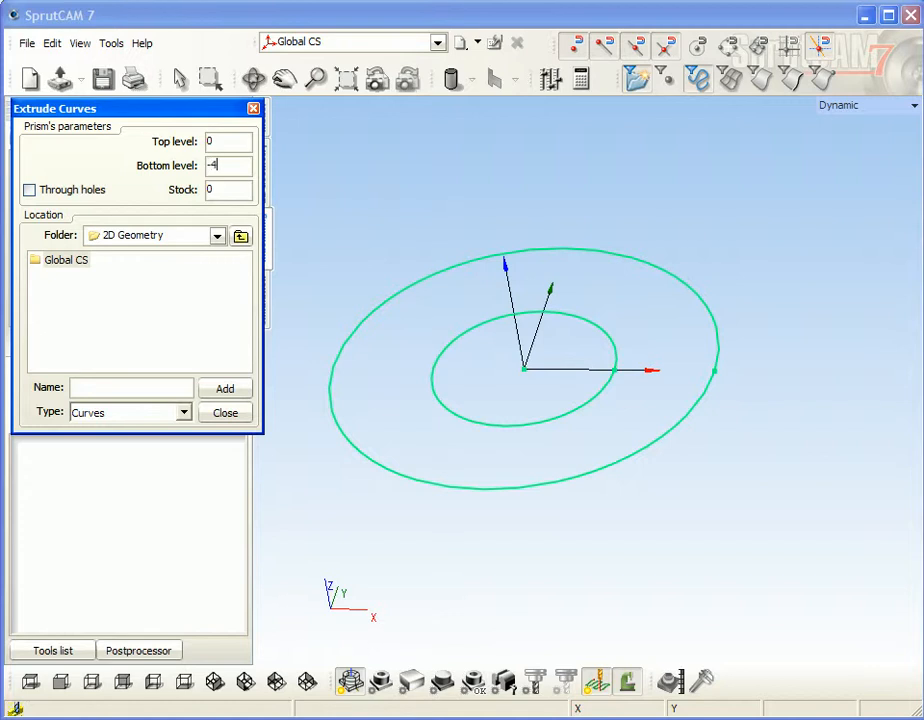
pyautogui.click(226, 389)
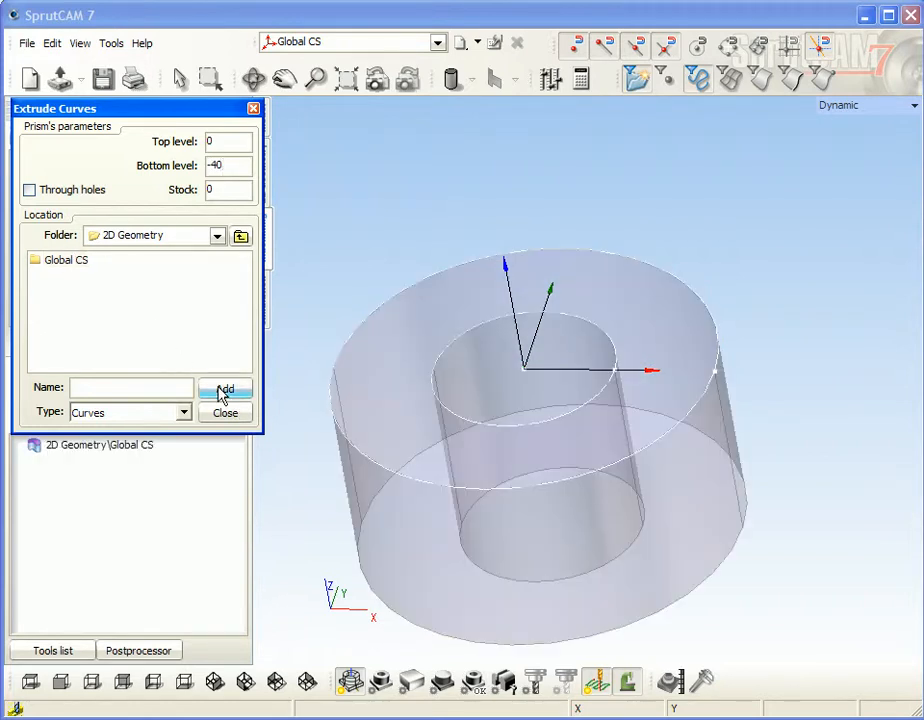
pyautogui.click(225, 412)
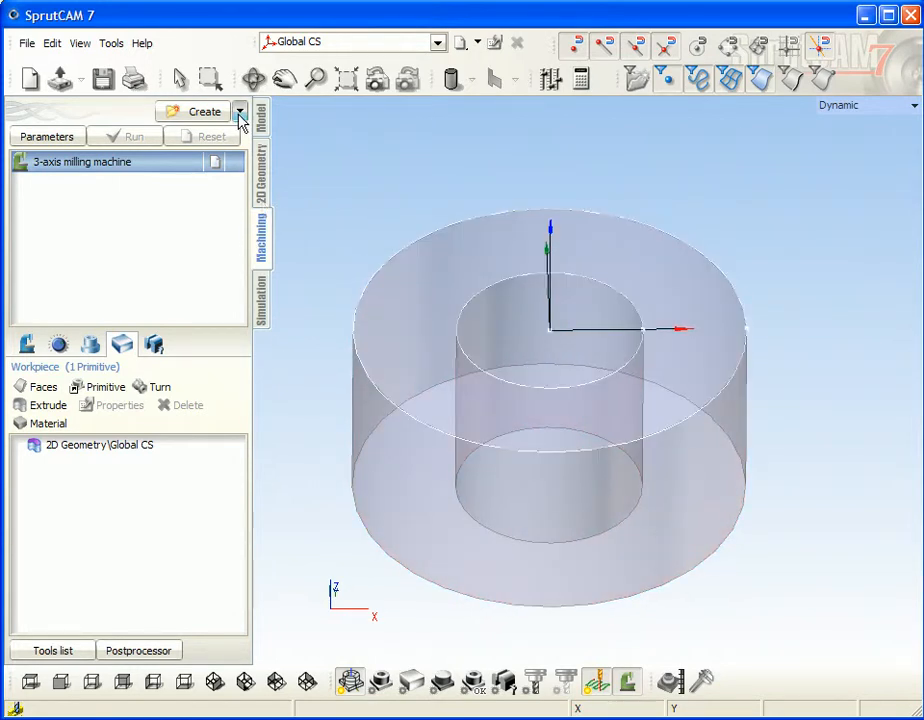
# Create a Roughing > Hole machining 5D operation and check its empty job assignment.
pyautogui.click(238, 111)
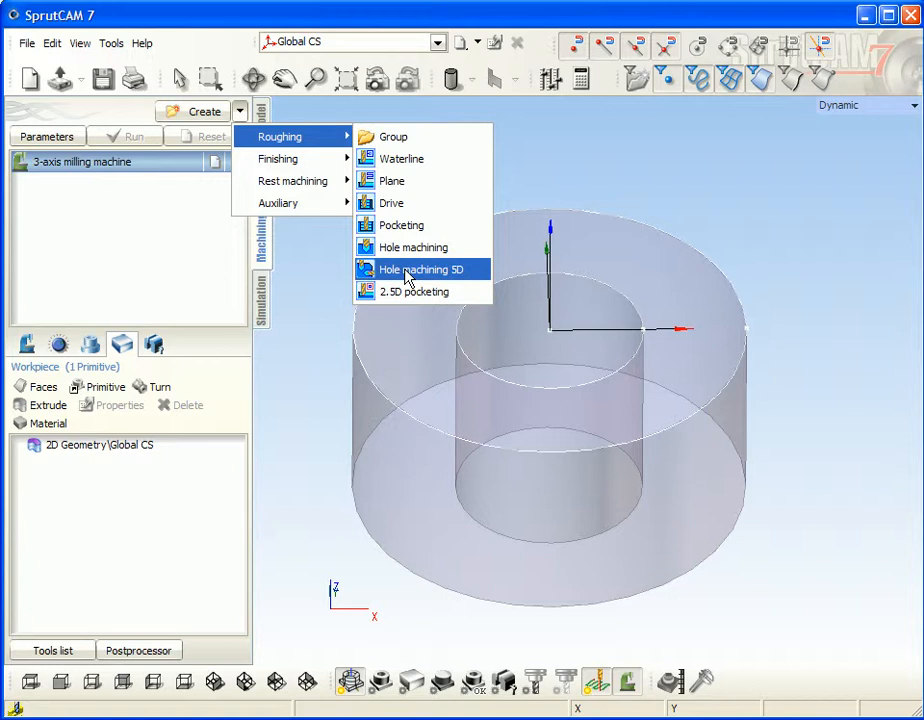
pyautogui.click(414, 269)
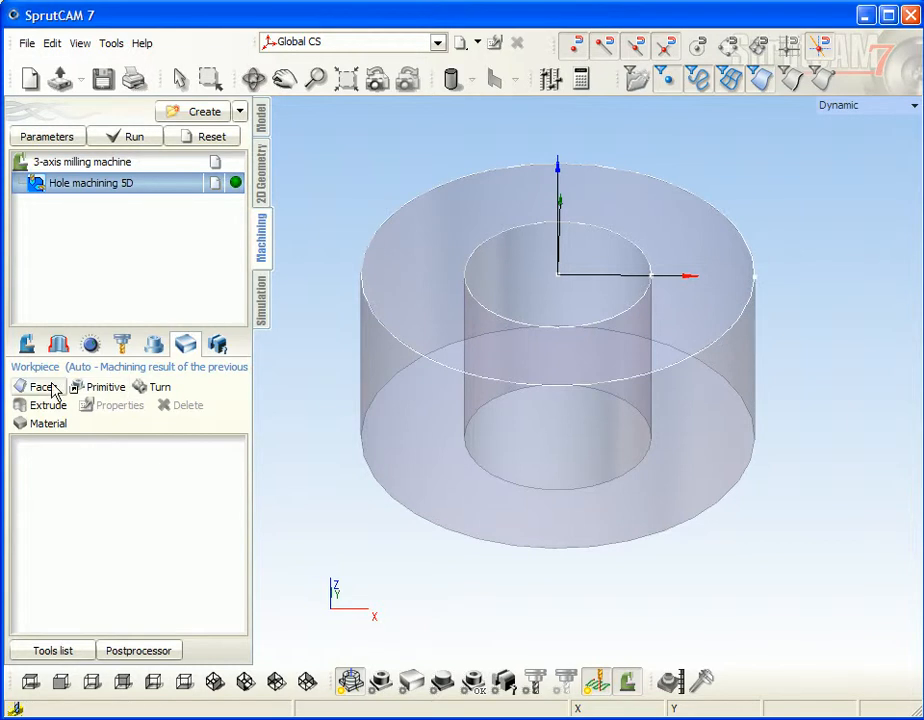
pyautogui.click(58, 344)
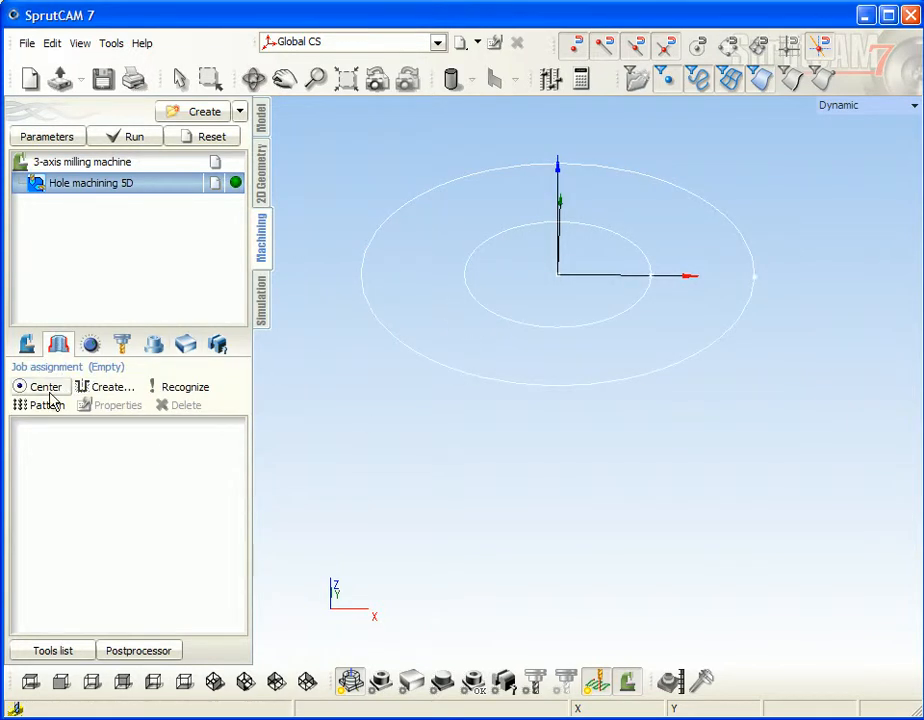
# Assign one hole at X0 Y0 with diameter 40, Zmax 0 and Zmin -40.
pyautogui.click(110, 387)
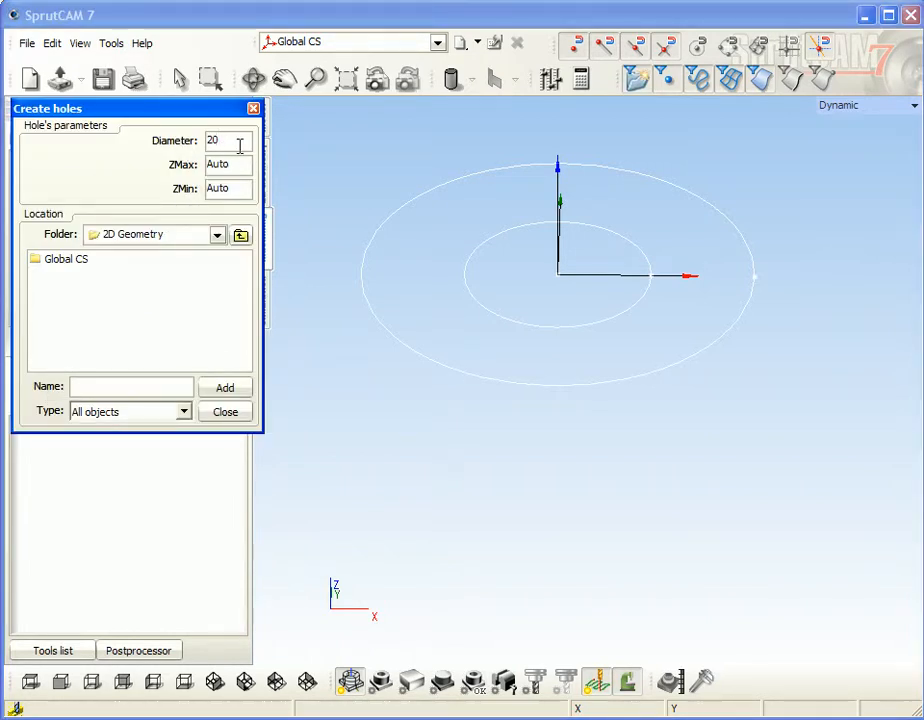
pyautogui.write('40')
pyautogui.write('0')
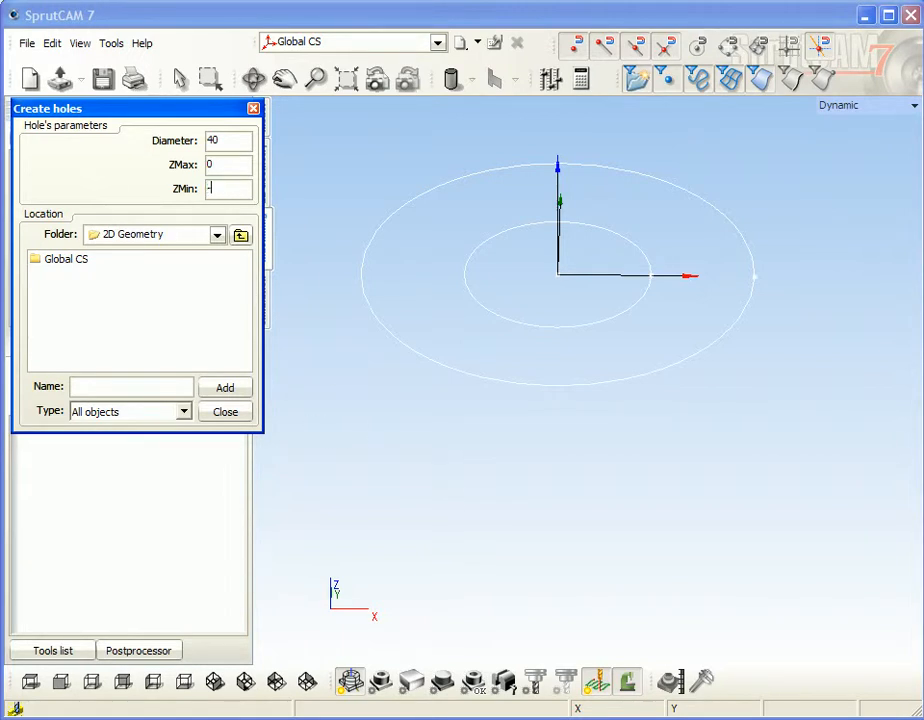
pyautogui.write('40')
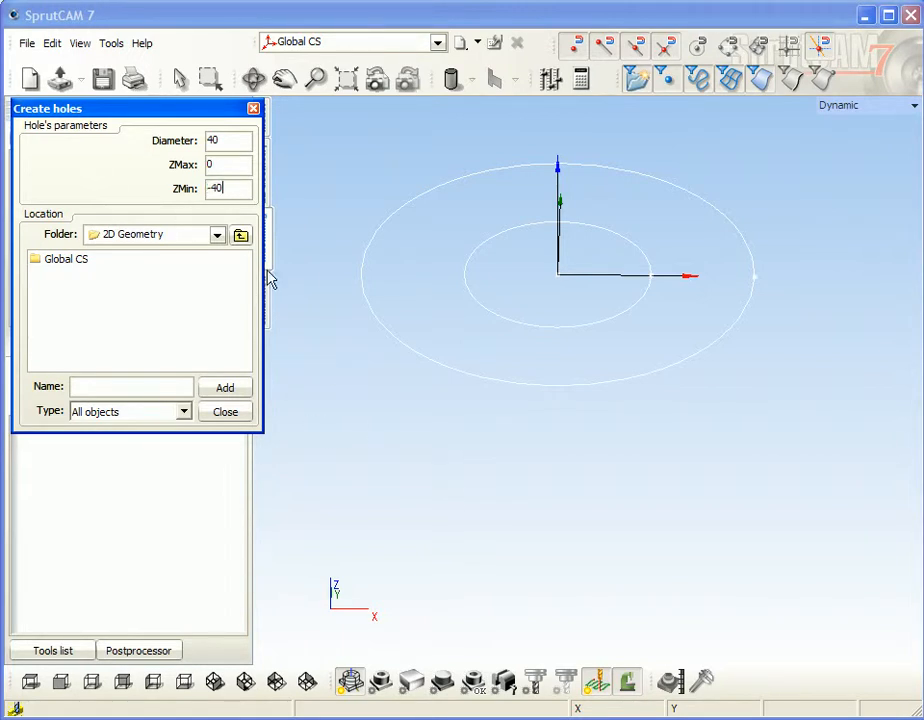
pyautogui.moveTo(323, 428)
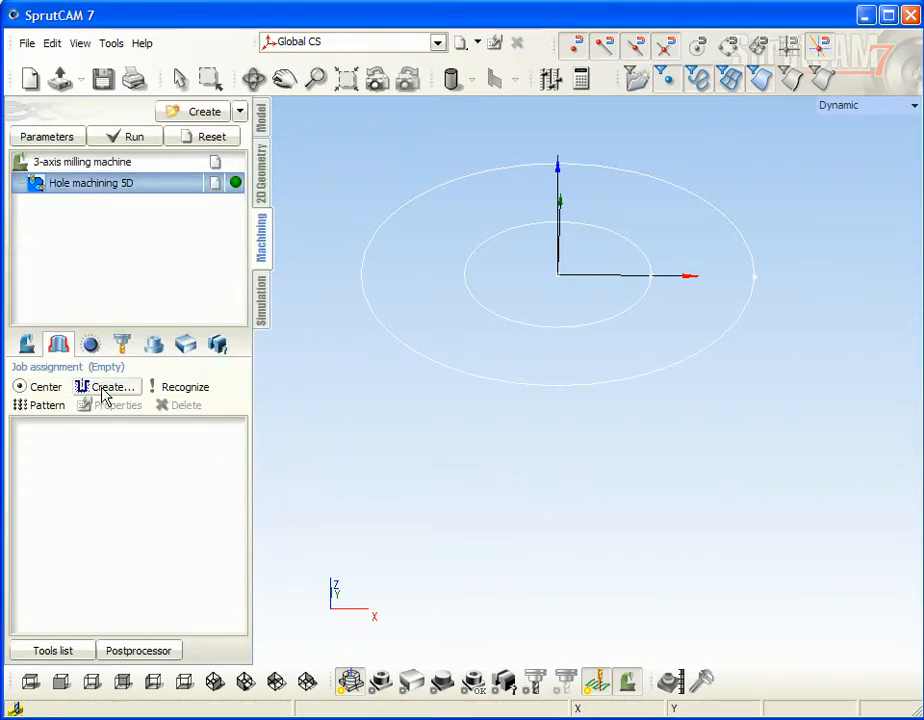
pyautogui.click(114, 387)
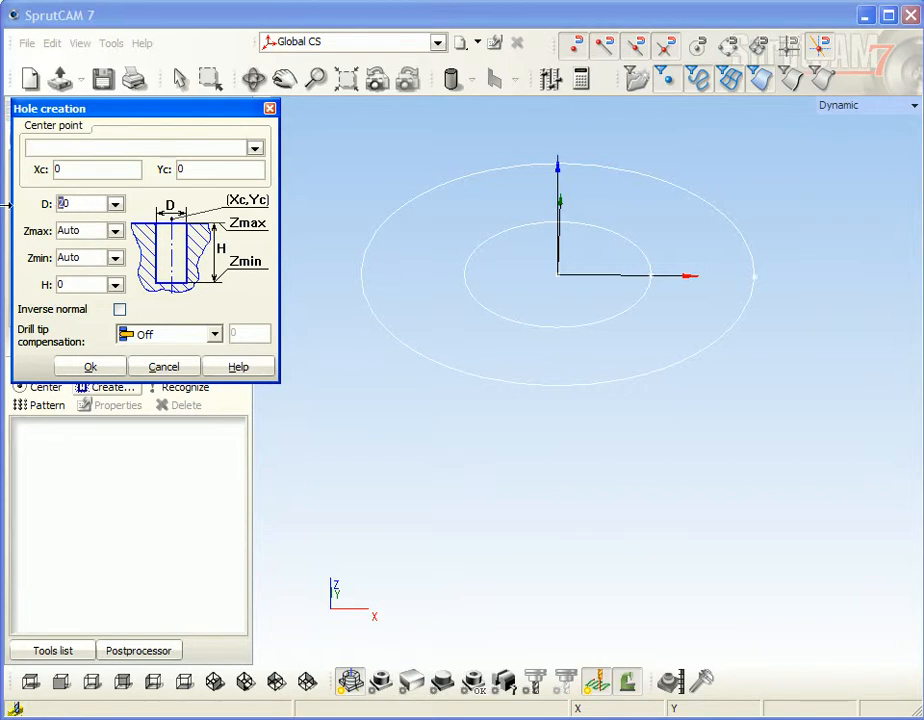
pyautogui.write('40')
pyautogui.click(88, 257)
pyautogui.write('-40')
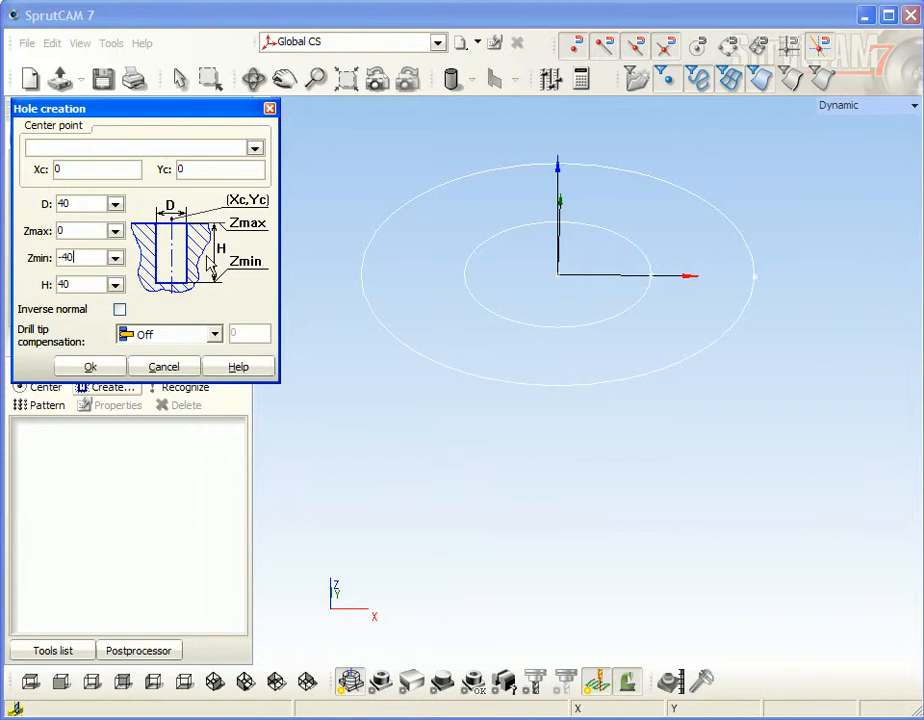
pyautogui.click(90, 366)
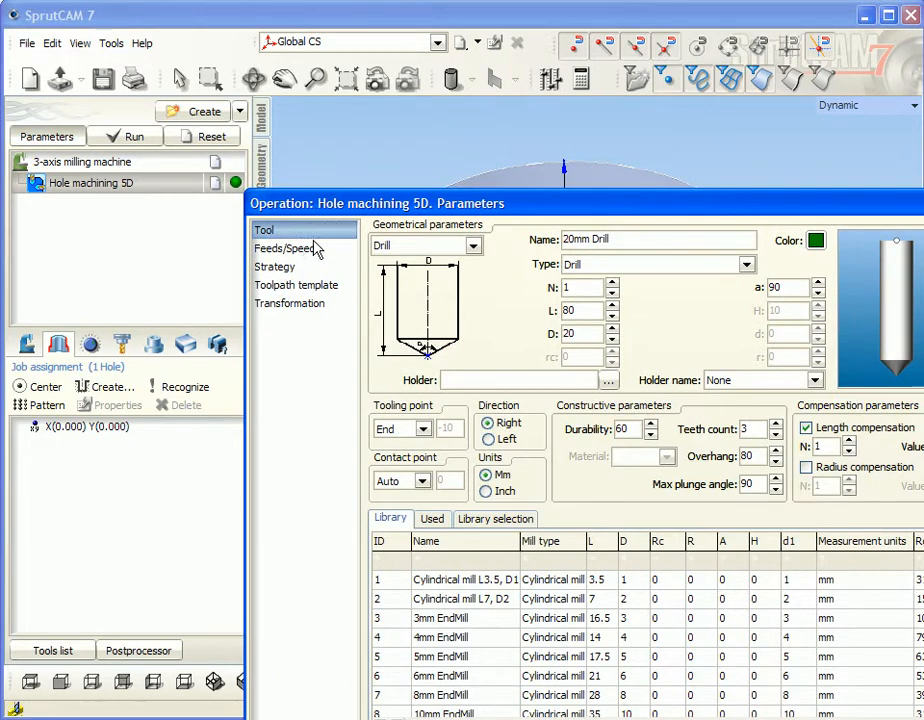
pyautogui.moveTo(535, 218)
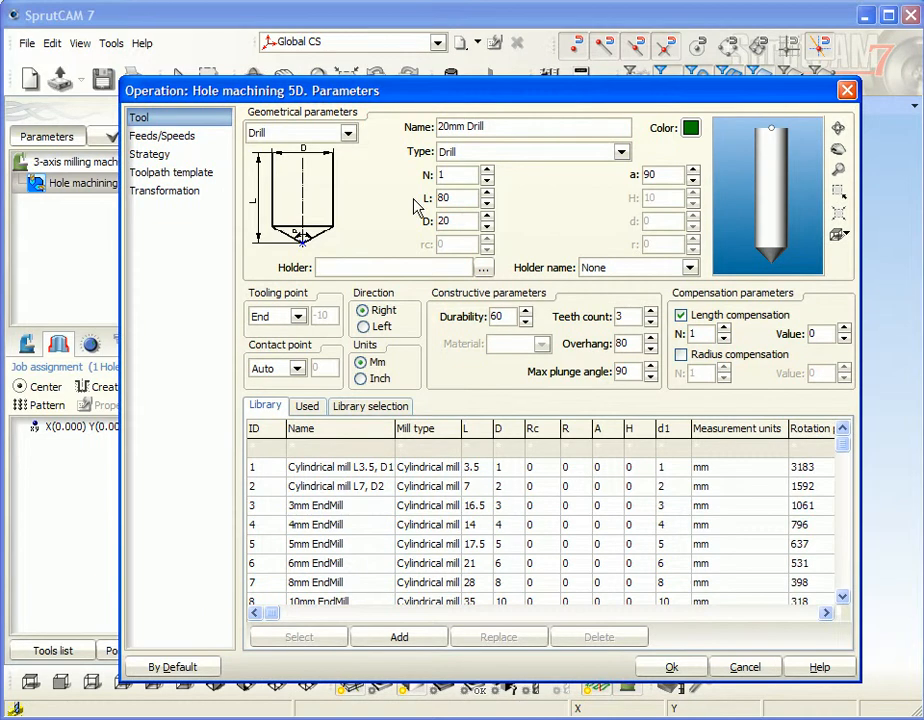
pyautogui.moveTo(390, 195)
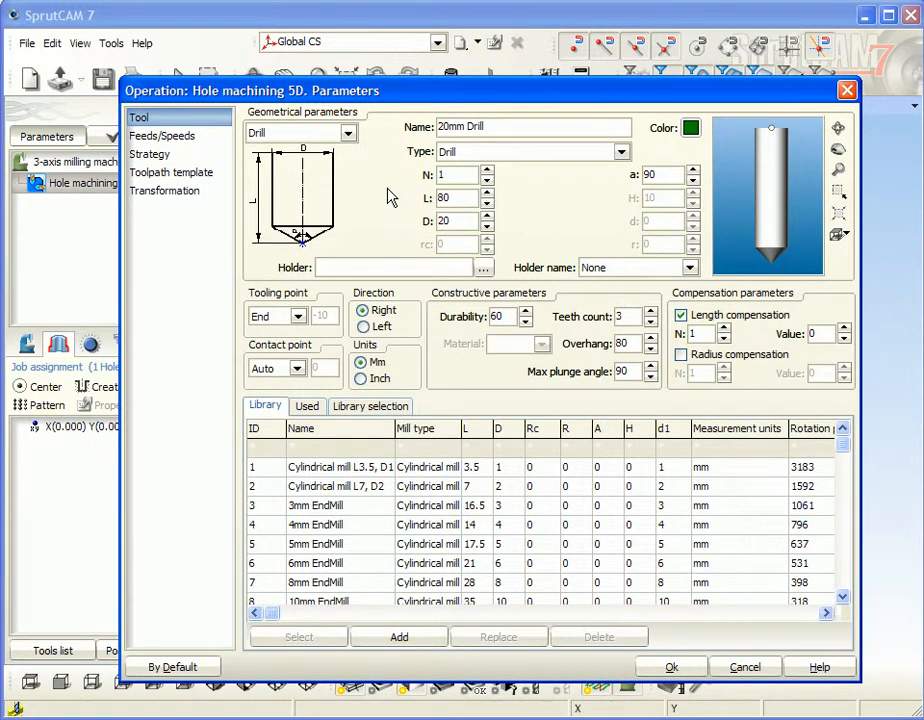
# Replace the drill with a metric thread mill, D 20 and pitch 1.
pyautogui.click(346, 132)
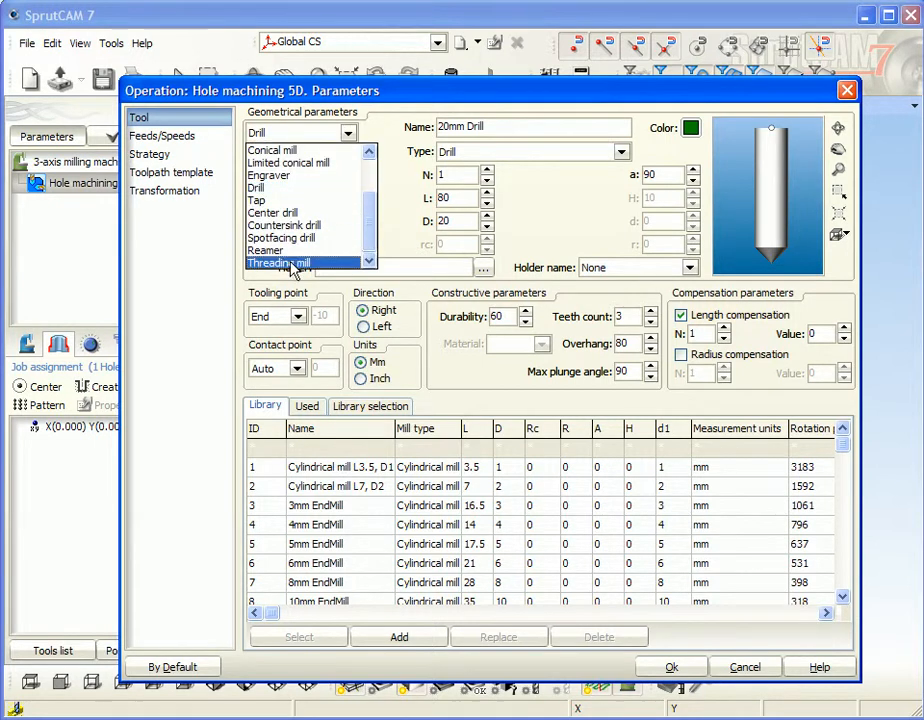
pyautogui.click(280, 262)
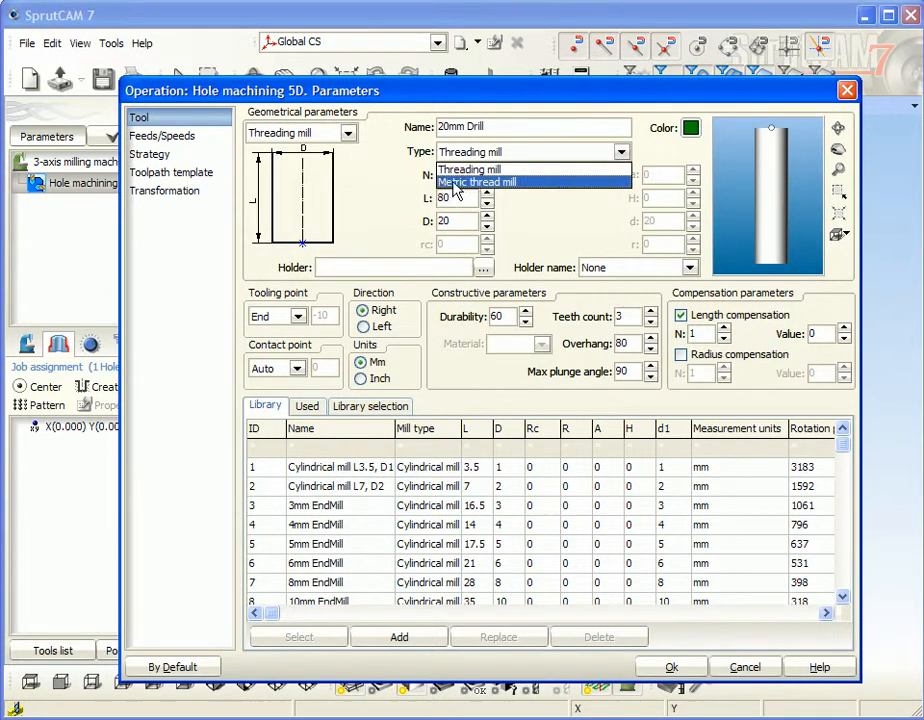
pyautogui.click(478, 182)
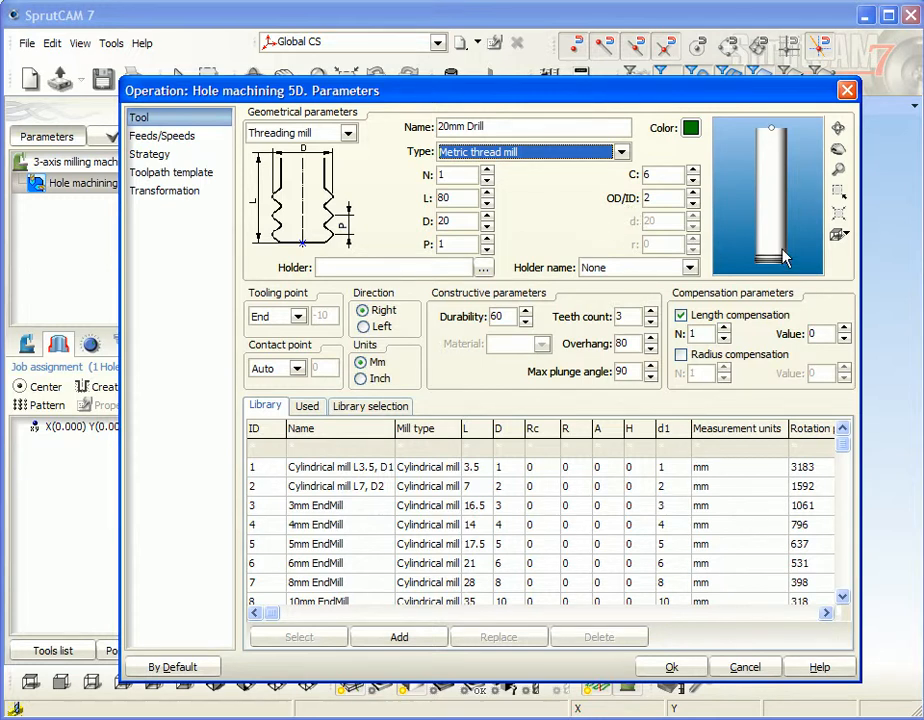
pyautogui.moveTo(775, 242)
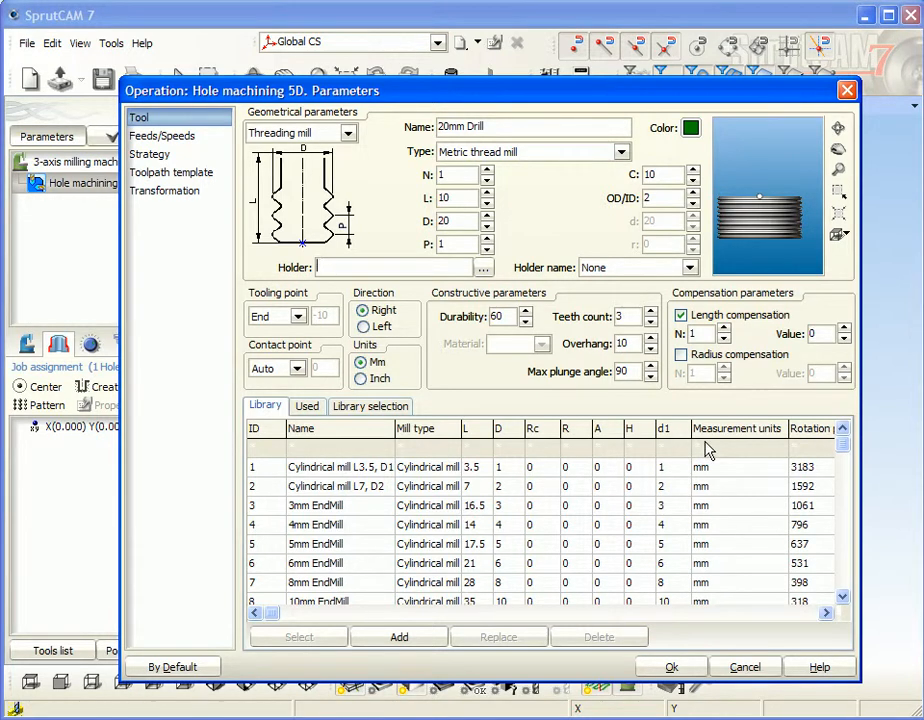
pyautogui.write('18;0;18;60')
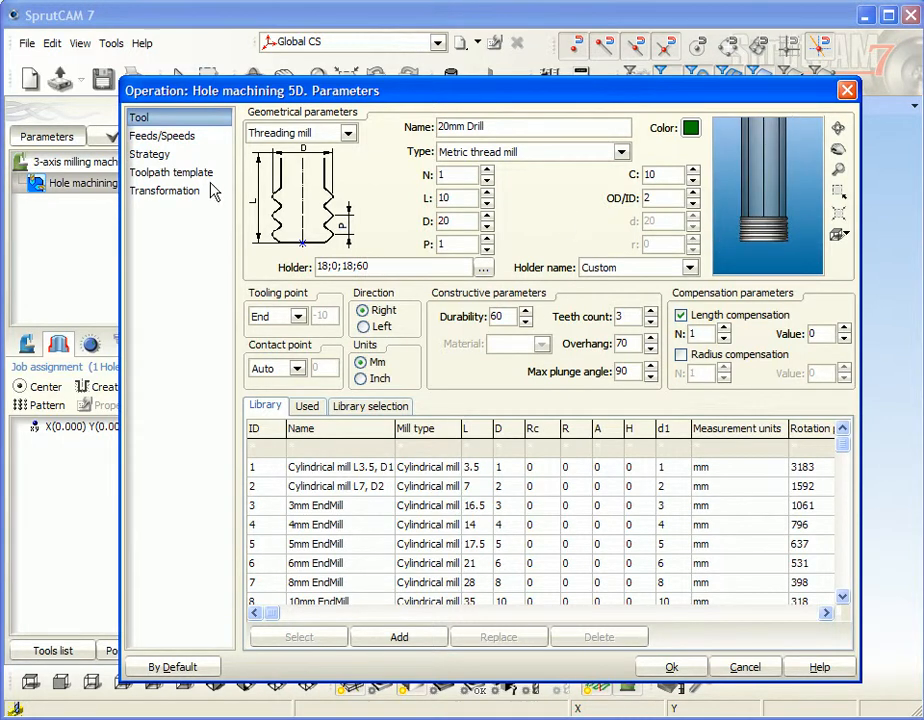
pyautogui.click(161, 135)
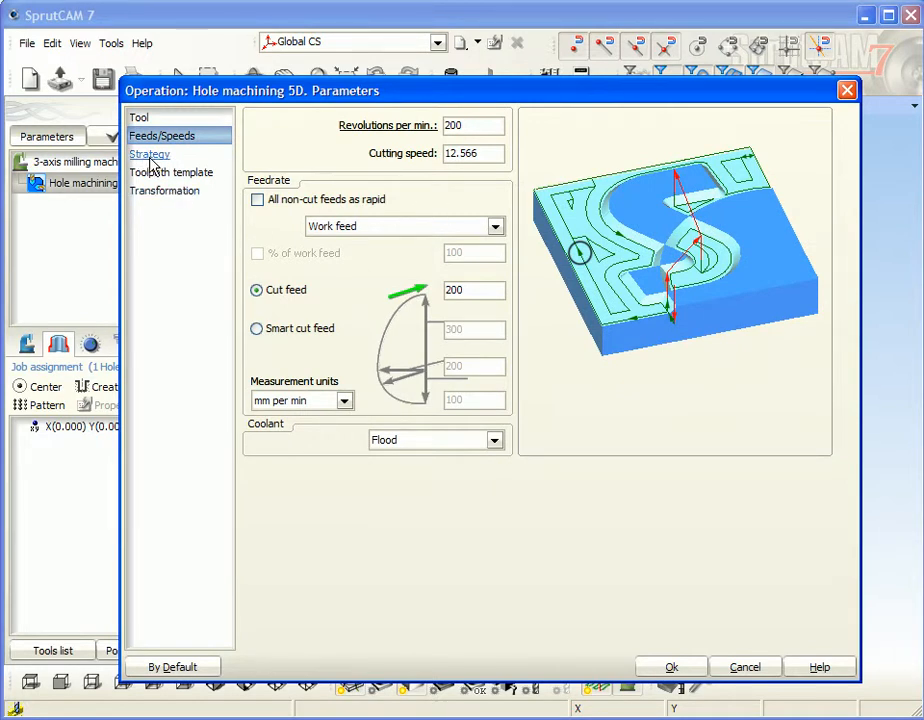
pyautogui.click(149, 153)
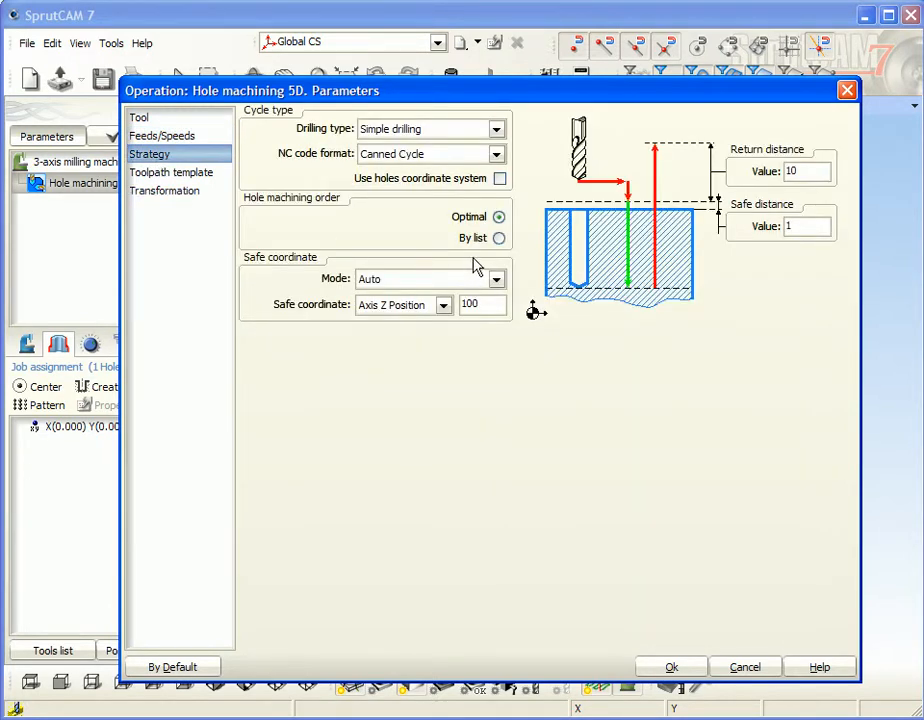
# Set the cycle to spiral thread milling, Long Hand code output, and thread depth by distance 1.
pyautogui.click(497, 128)
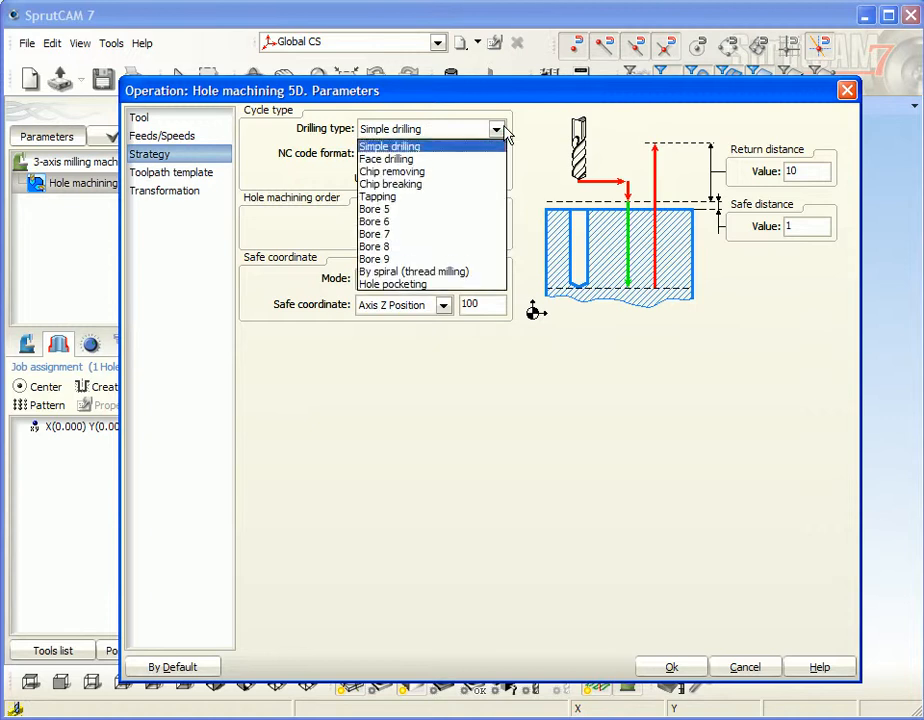
pyautogui.moveTo(413, 271)
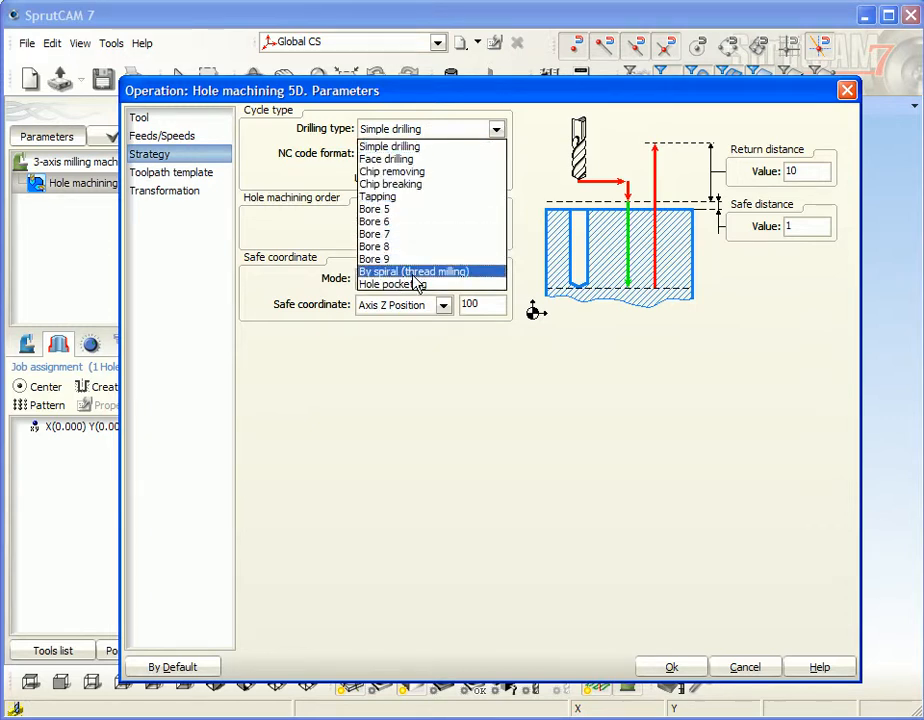
pyautogui.click(414, 271)
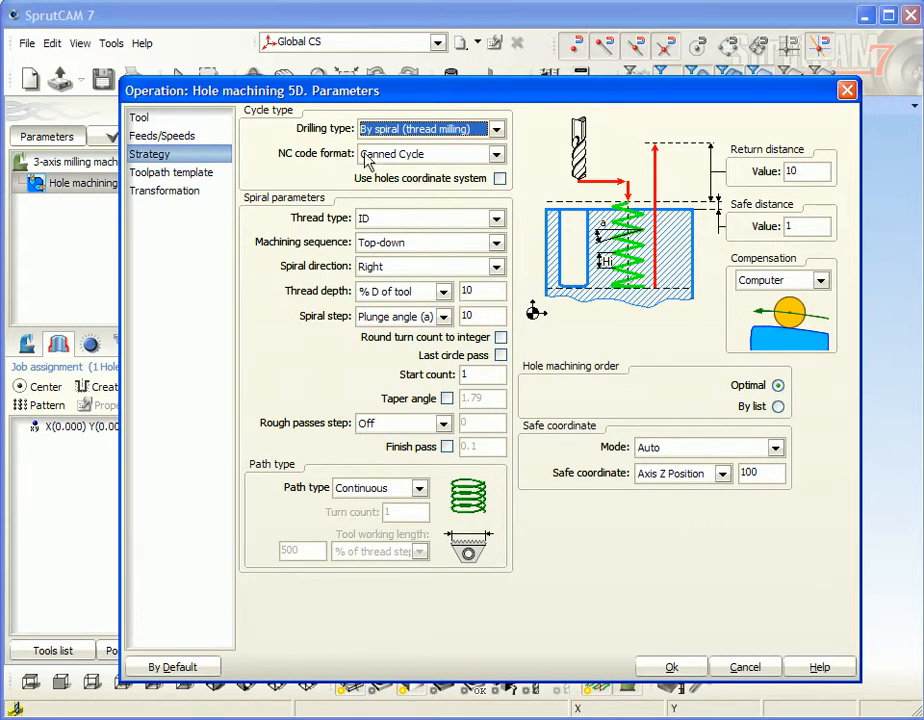
pyautogui.click(499, 153)
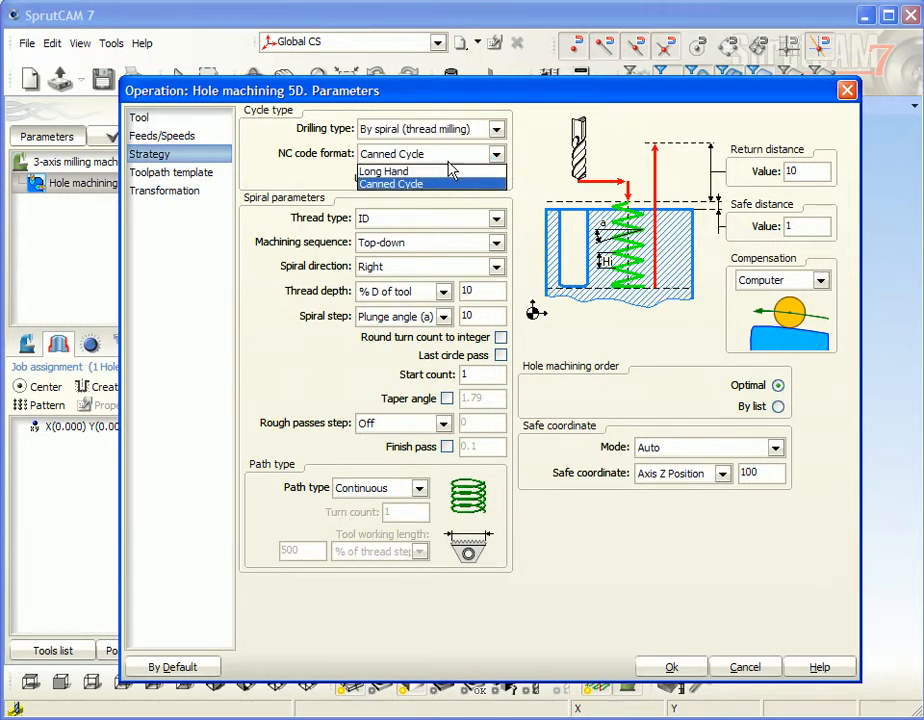
pyautogui.click(385, 170)
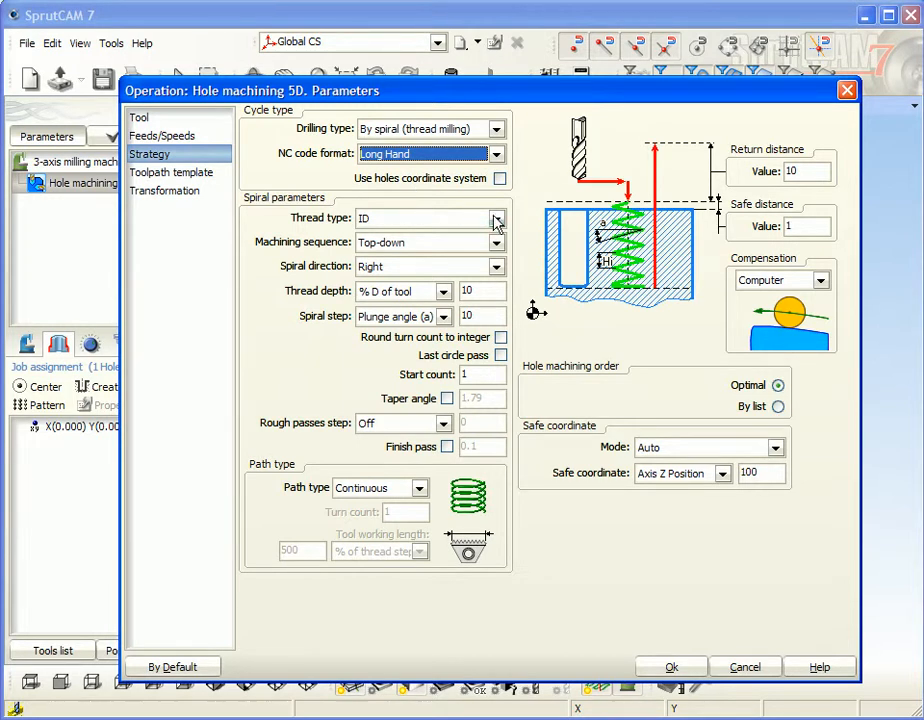
pyautogui.moveTo(499, 230)
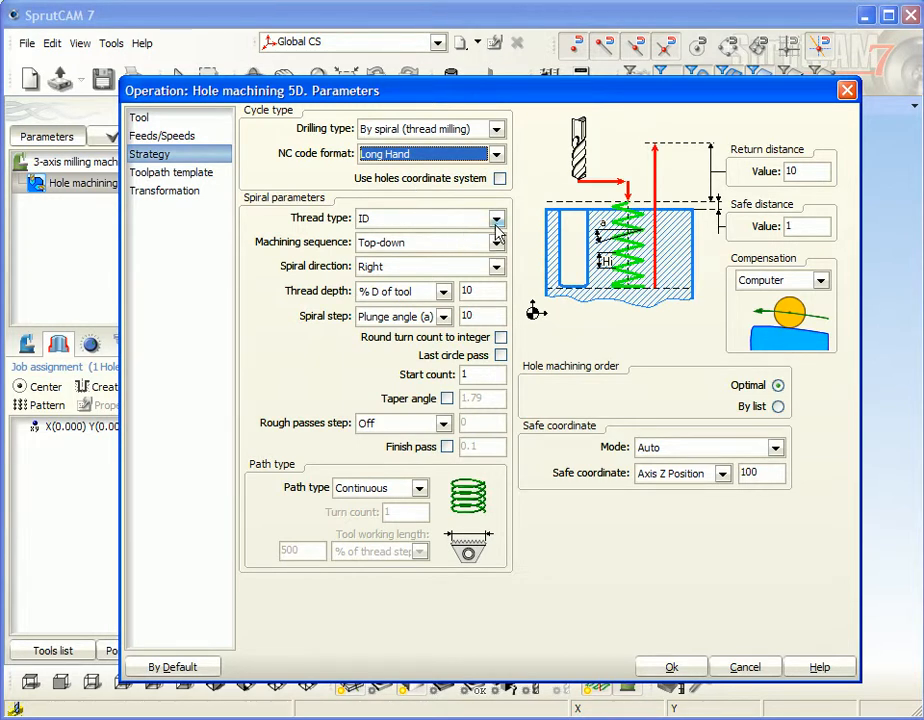
pyautogui.moveTo(475, 208)
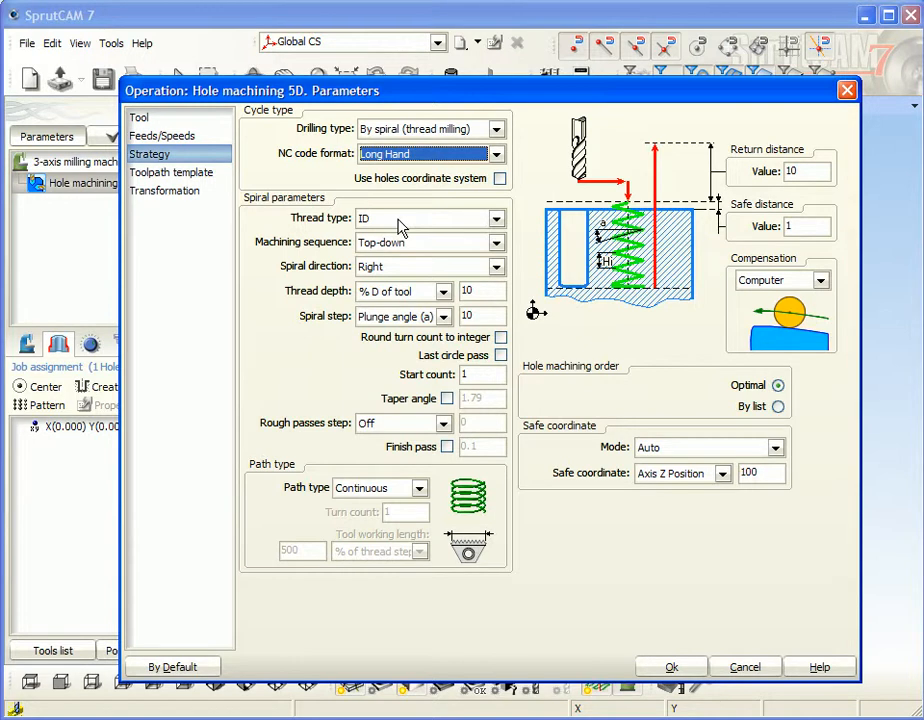
pyautogui.moveTo(393, 229)
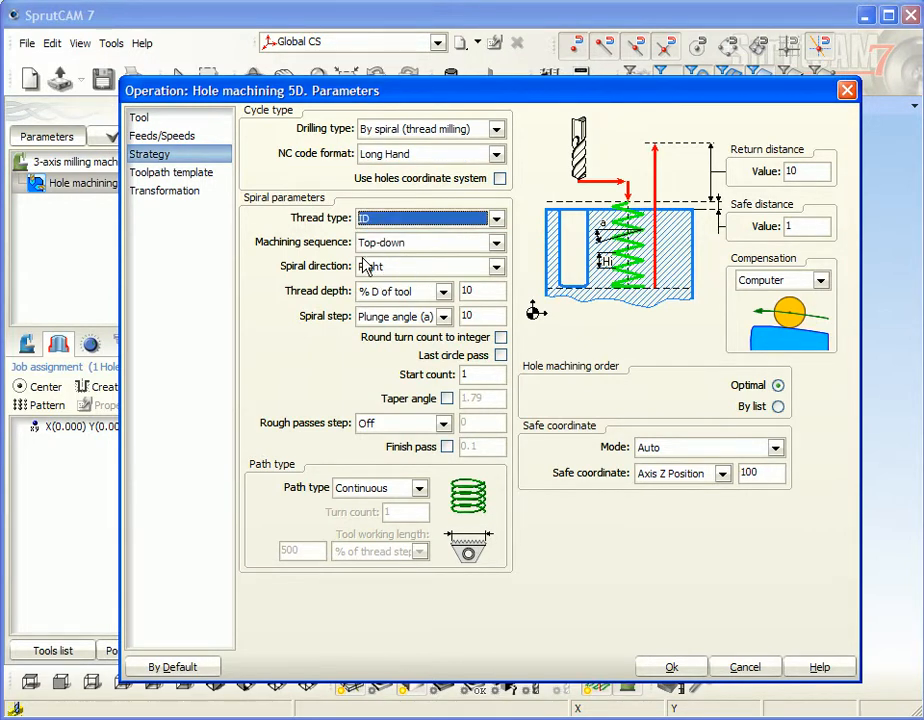
pyautogui.click(420, 266)
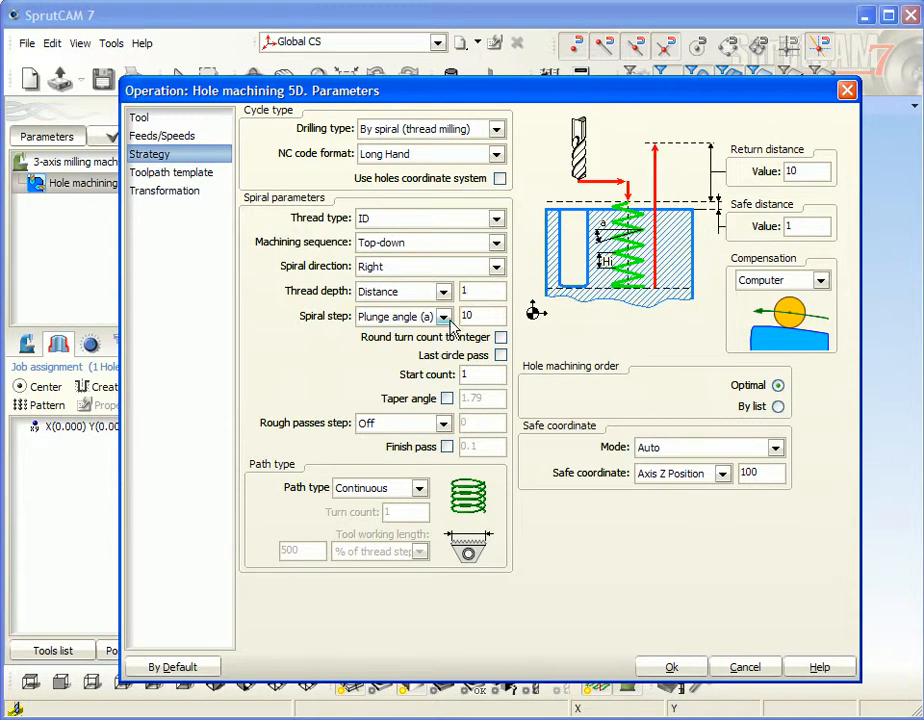
# Set spiral step to distance 1, path type Axial Divide, tool working length distance 10.
pyautogui.click(441, 316)
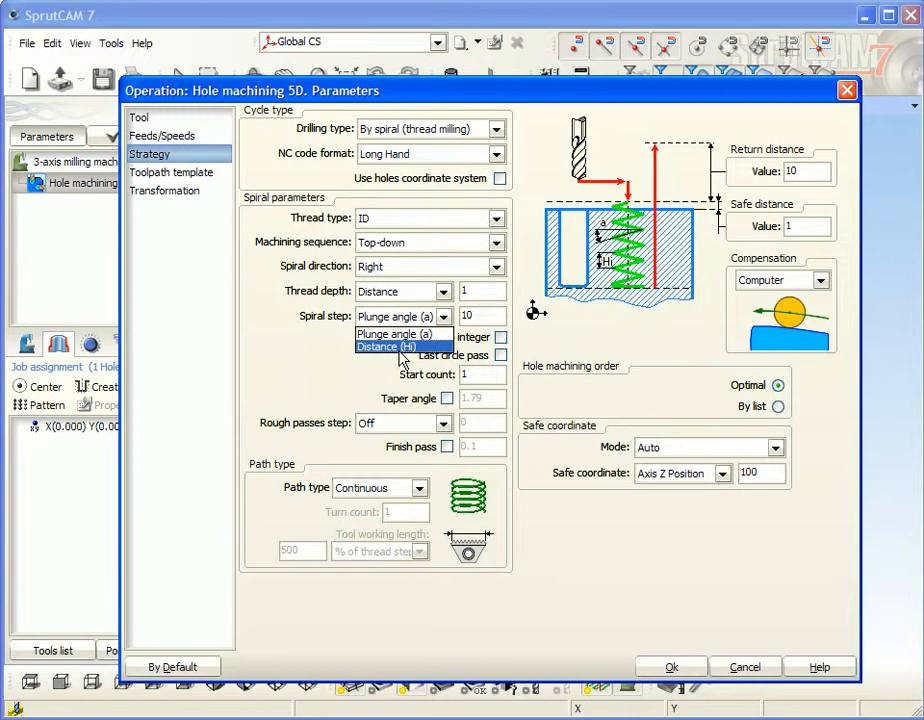
pyautogui.click(393, 346)
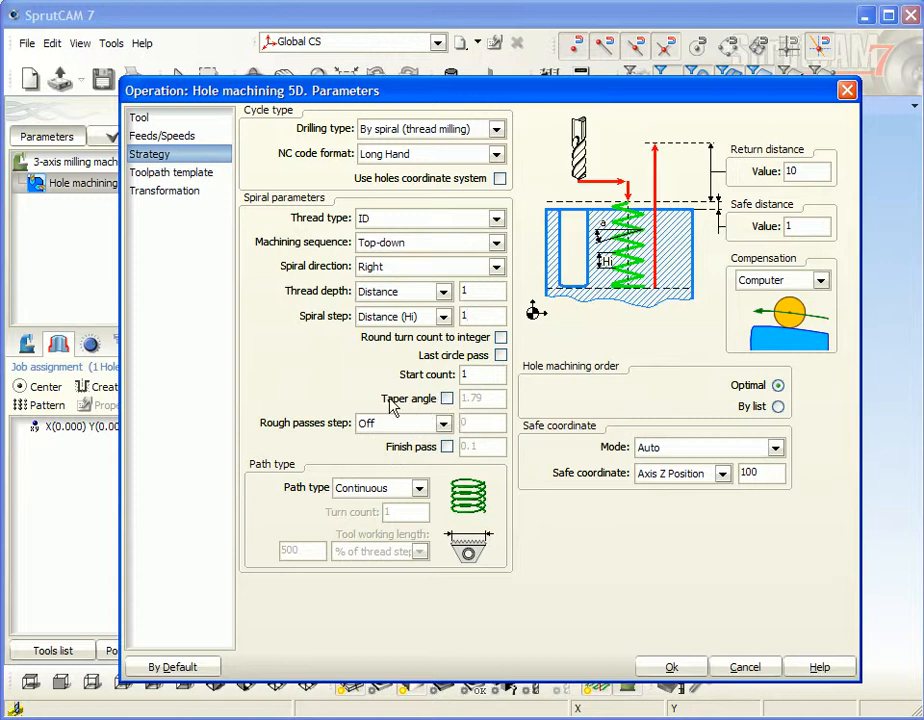
pyautogui.moveTo(416, 374)
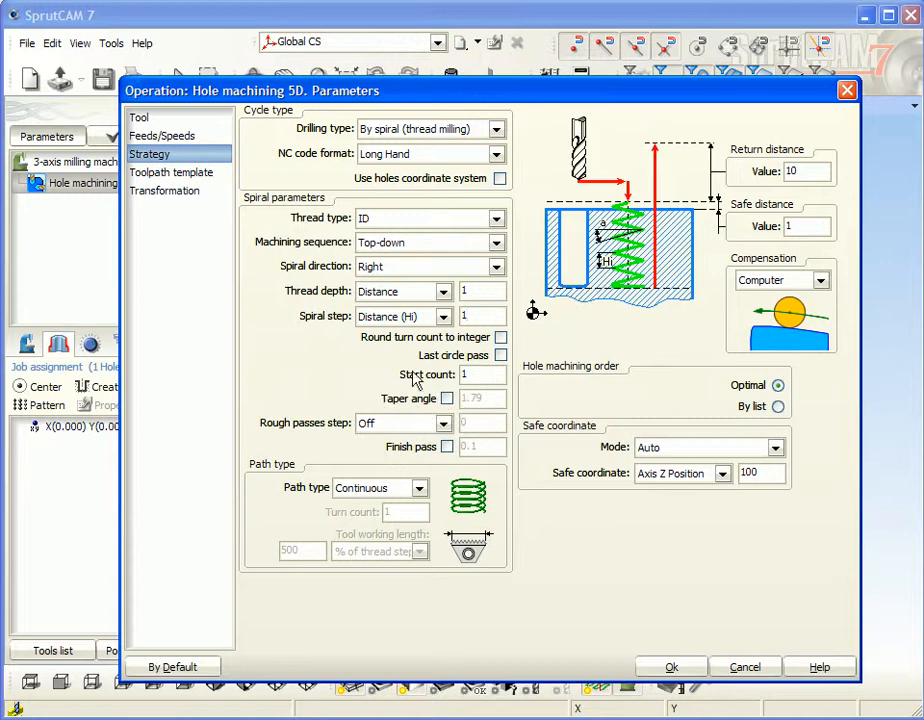
pyautogui.moveTo(392, 466)
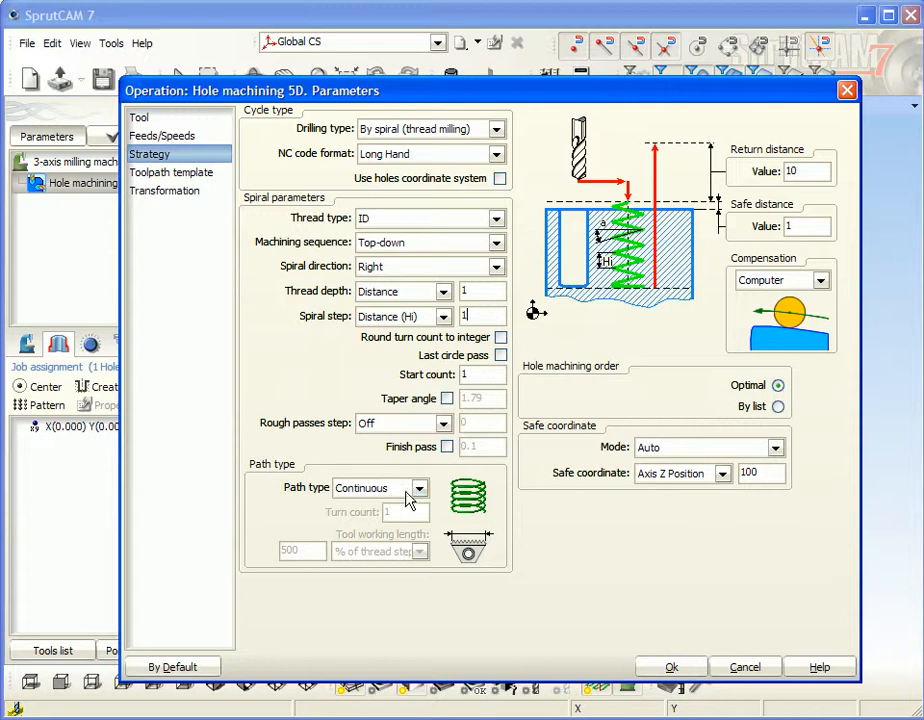
pyautogui.moveTo(420, 502)
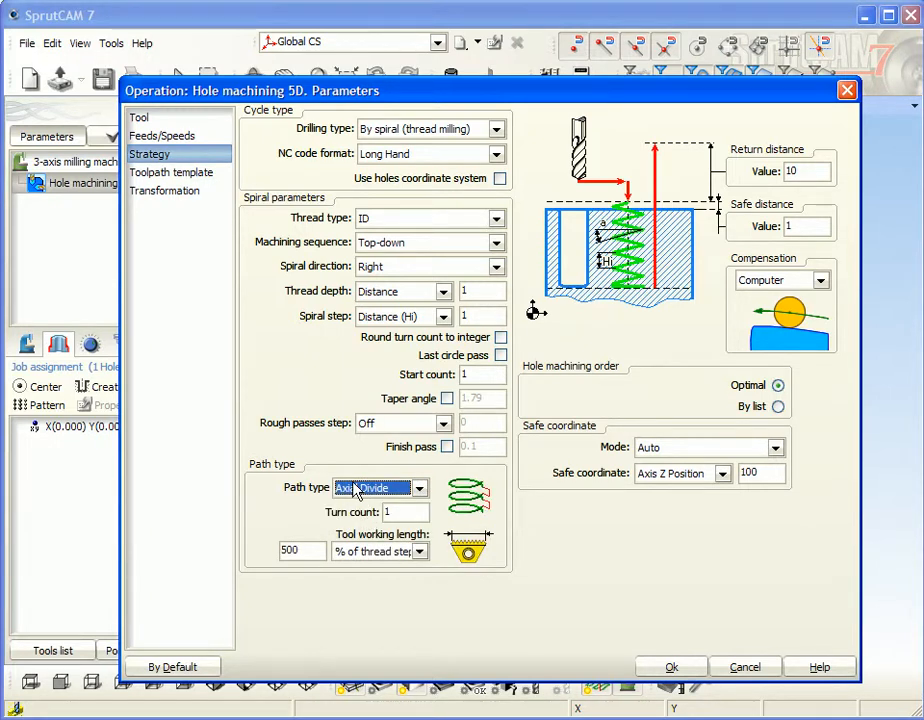
pyautogui.click(405, 511)
pyautogui.write('10')
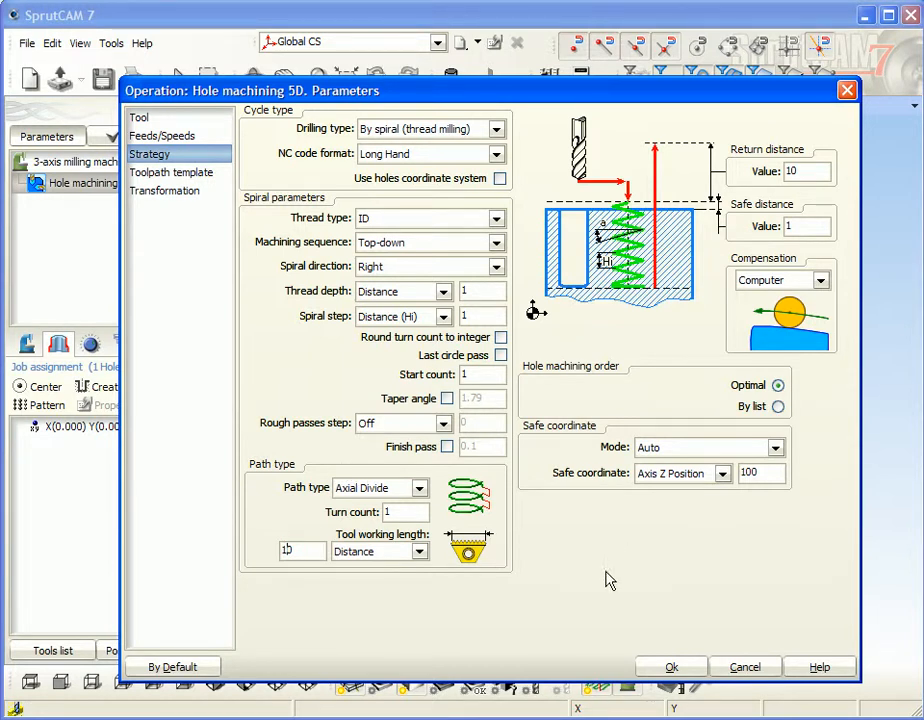
# Accept the settings, calculate the operation, and view the threaded bore in simulation.
pyautogui.click(672, 667)
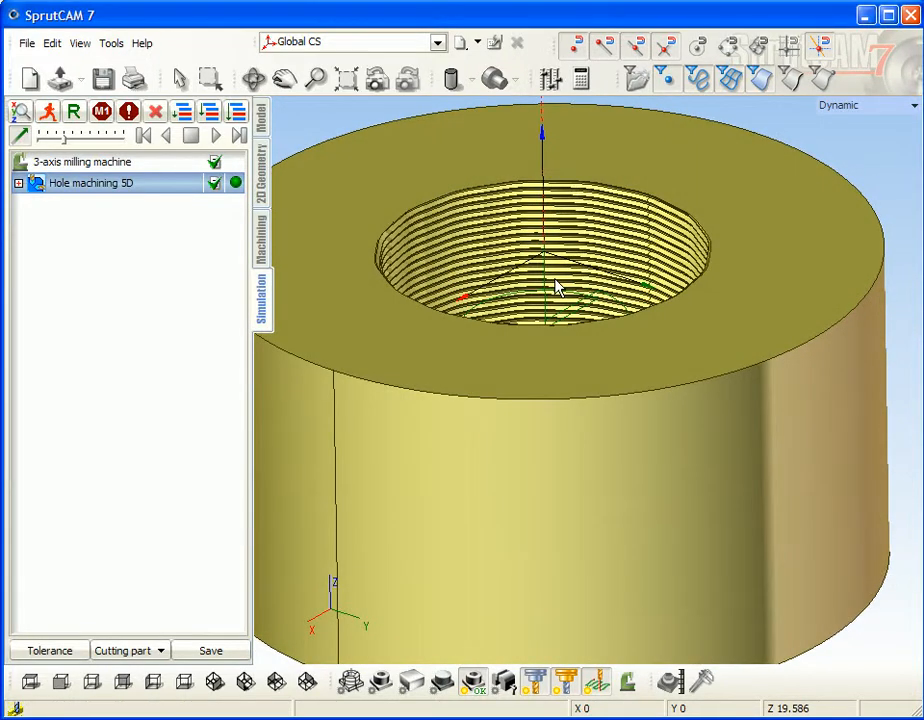
pyautogui.moveTo(262, 250)
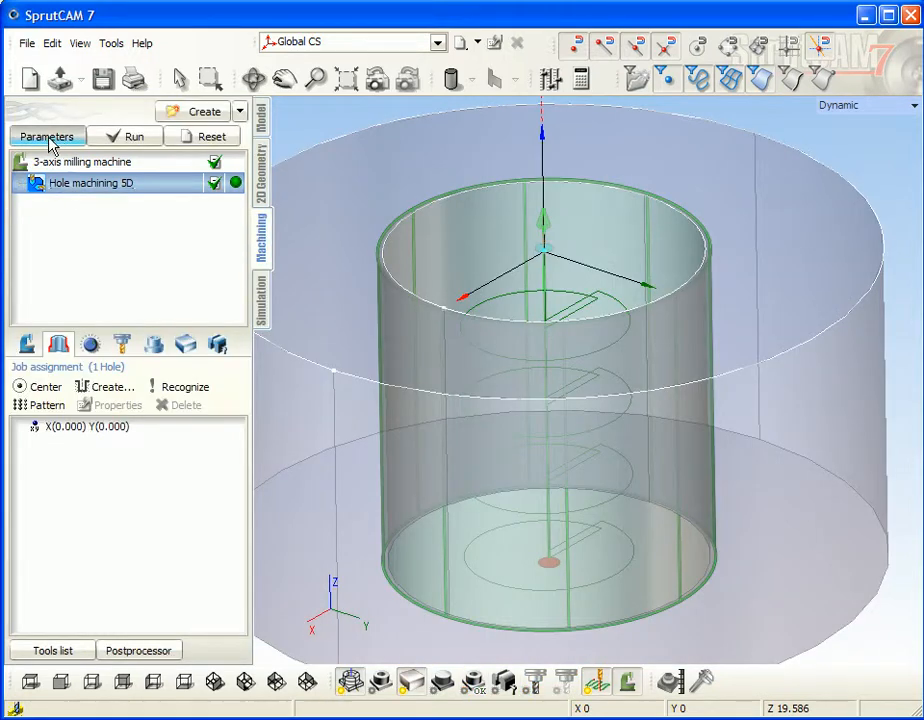
# Change the thread mill to pitch 2 and C 5, set turn count 2, and accept.
pyautogui.click(47, 136)
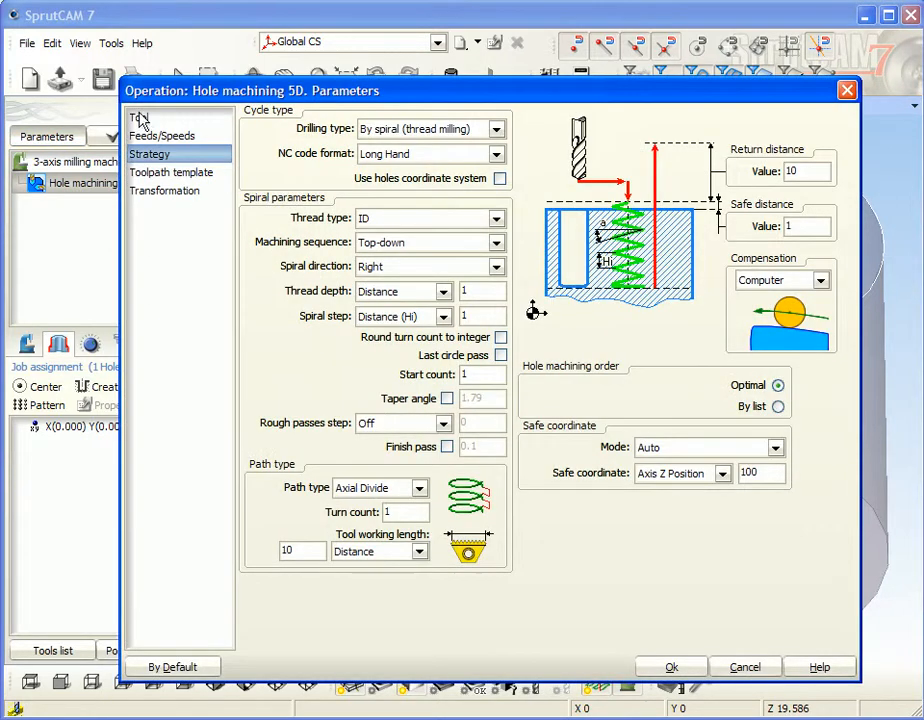
pyautogui.click(139, 117)
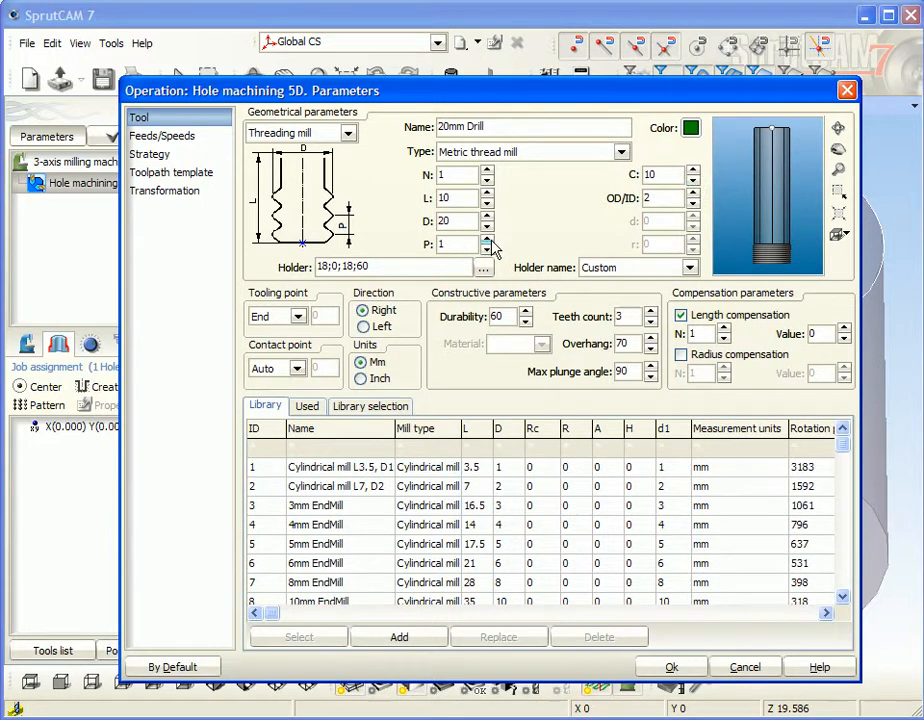
pyautogui.click(487, 240)
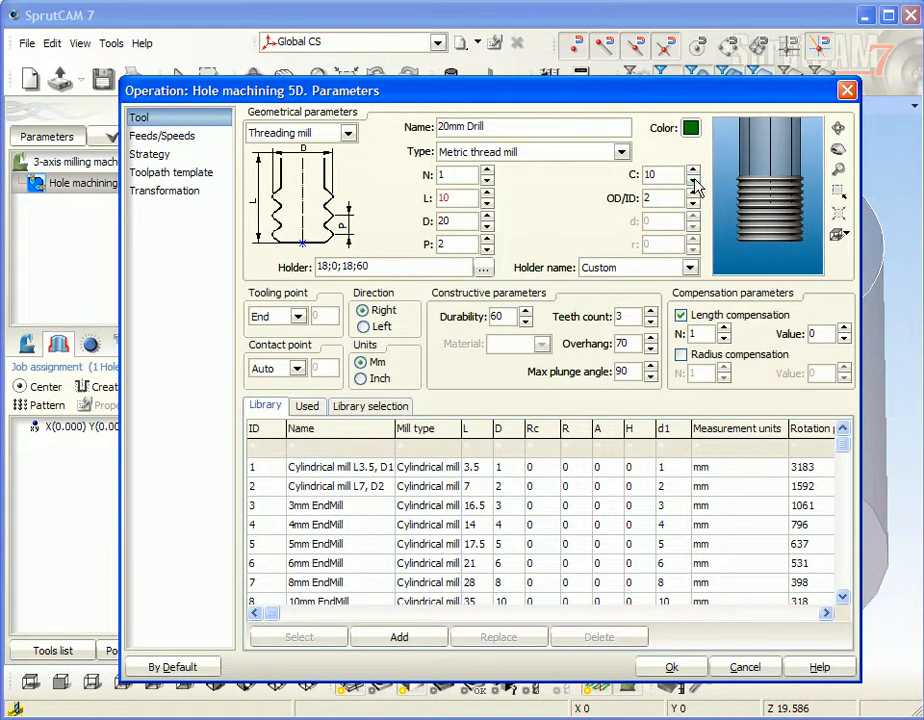
pyautogui.click(692, 179)
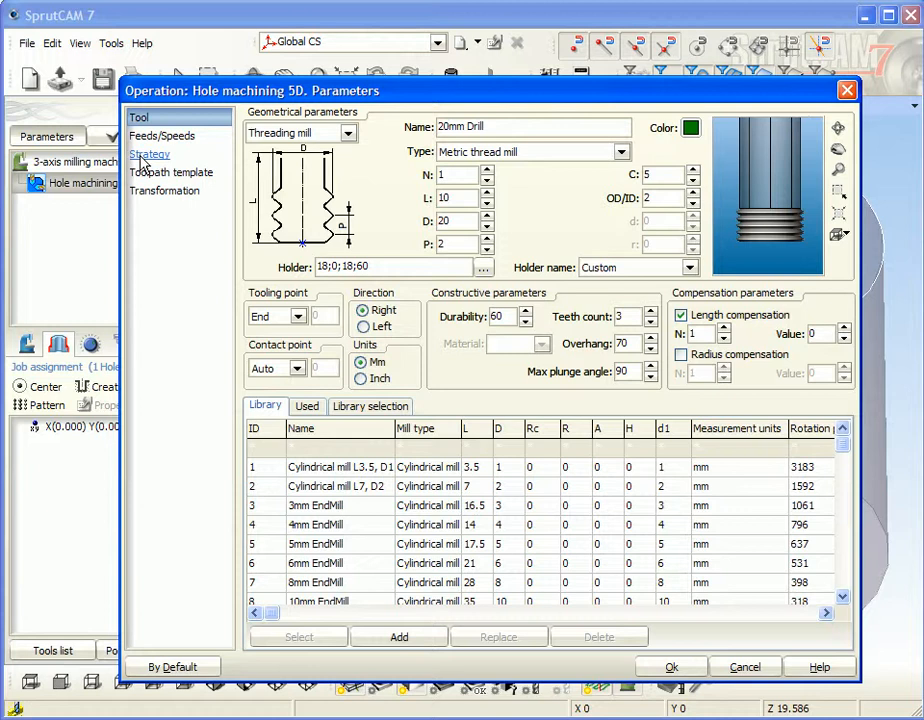
pyautogui.moveTo(150, 163)
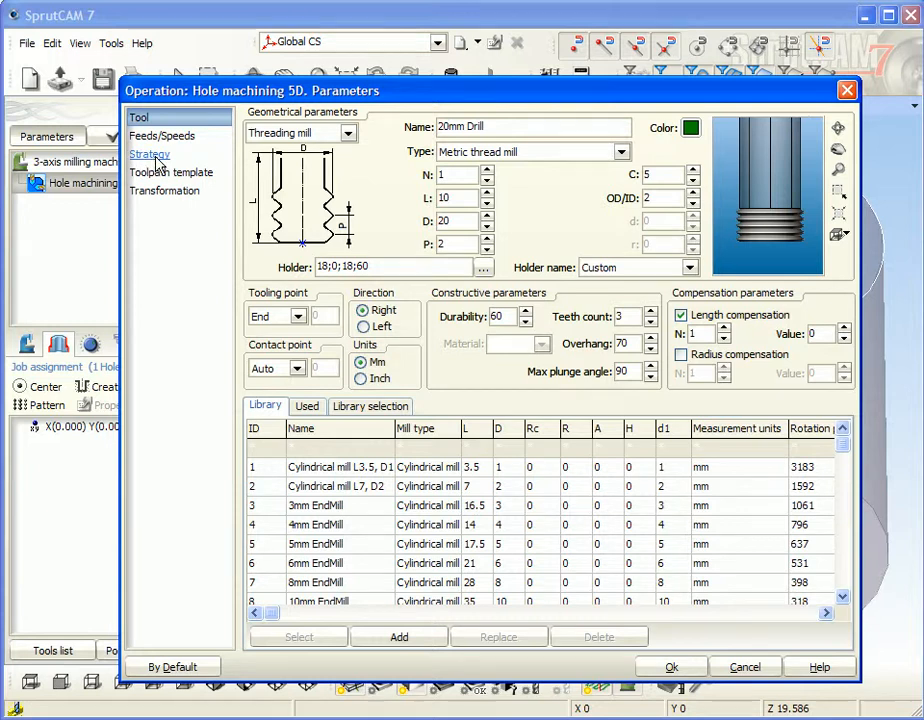
pyautogui.click(149, 154)
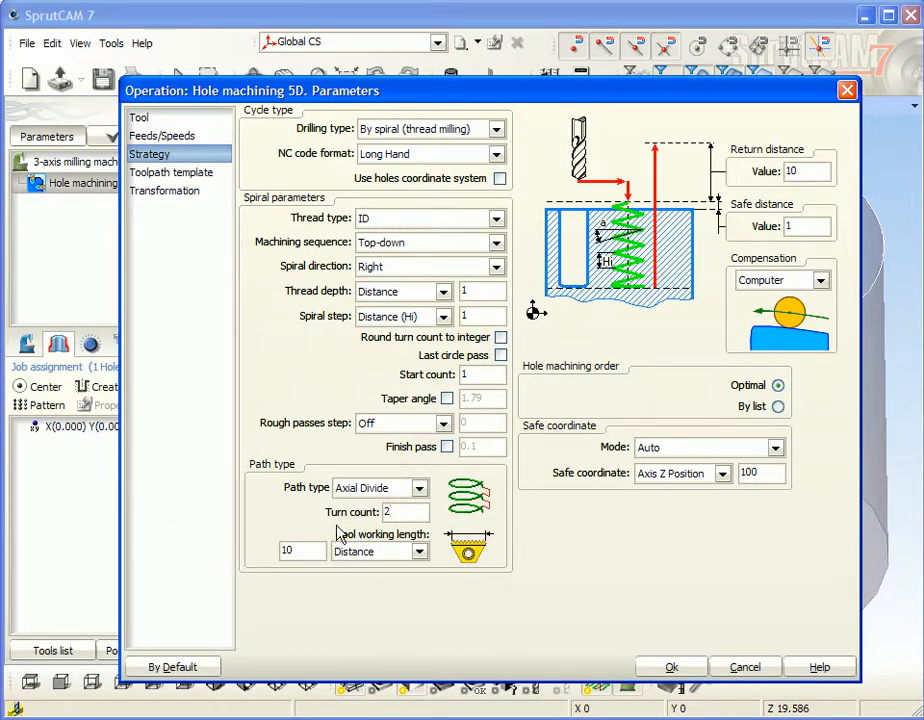
pyautogui.moveTo(723, 682)
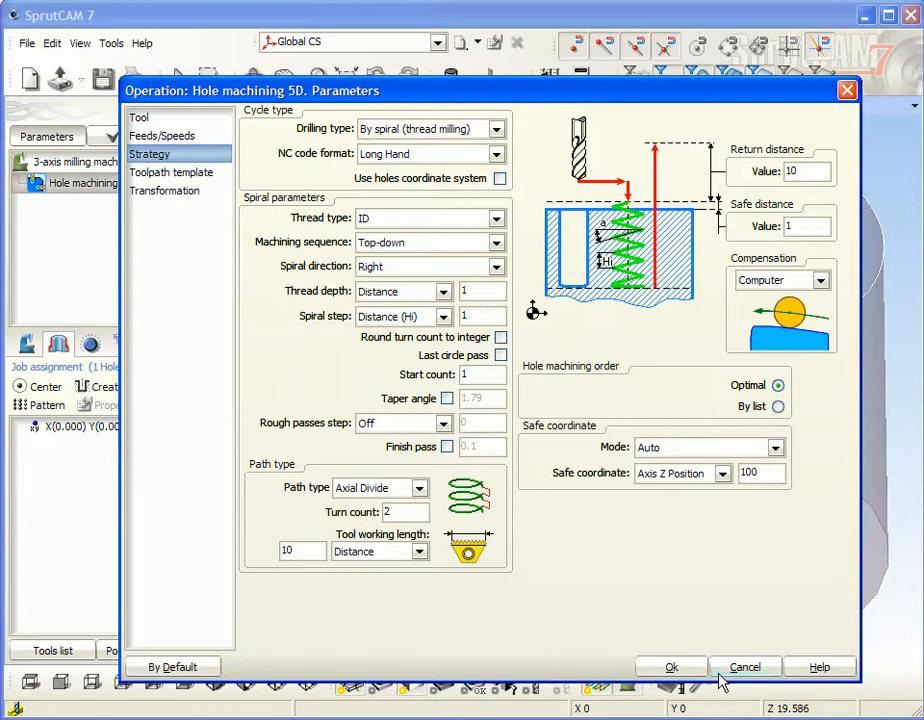
pyautogui.click(671, 667)
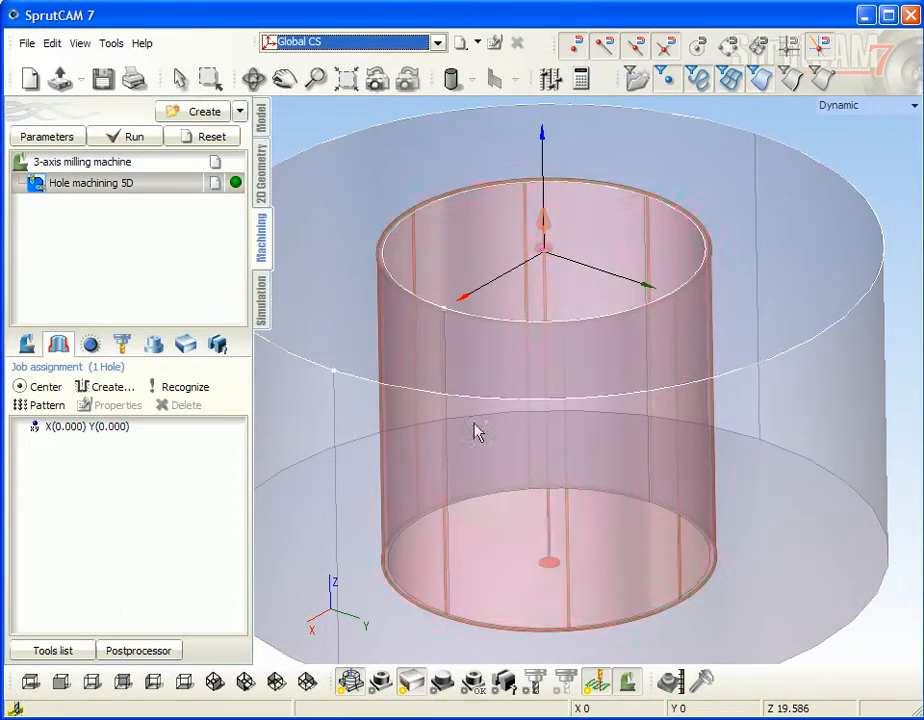
# Recalculate the thread milling toolpath with the revised thread mill.
pyautogui.click(133, 136)
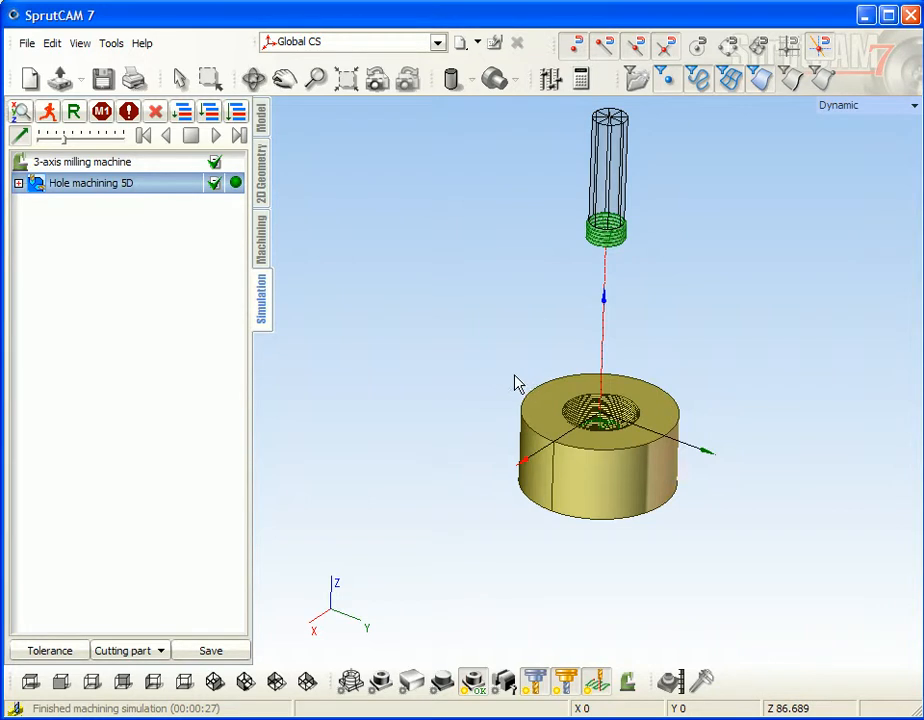
pyautogui.moveTo(463, 330)
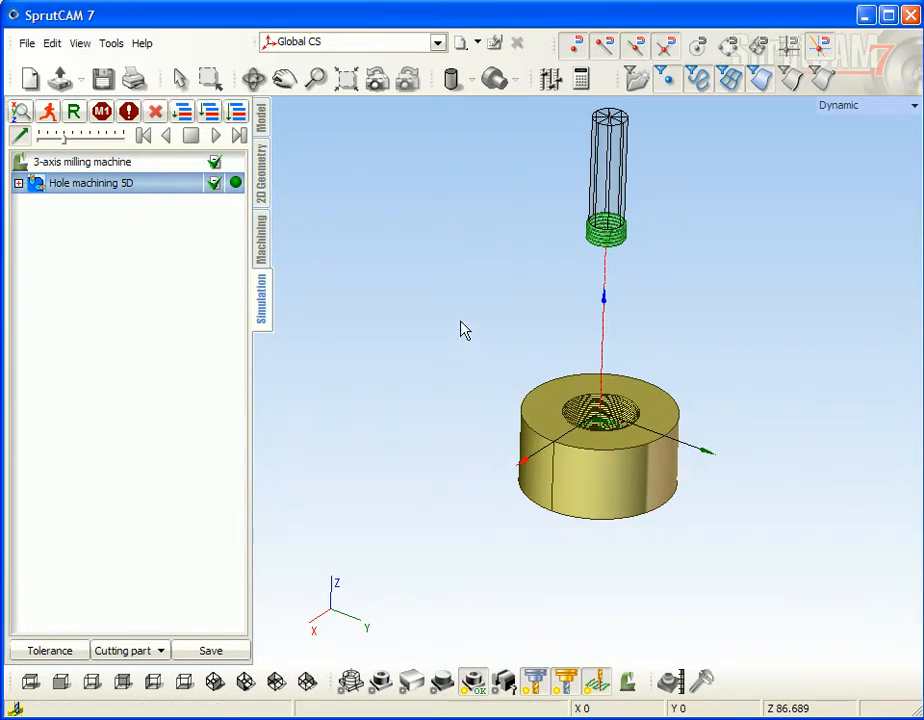